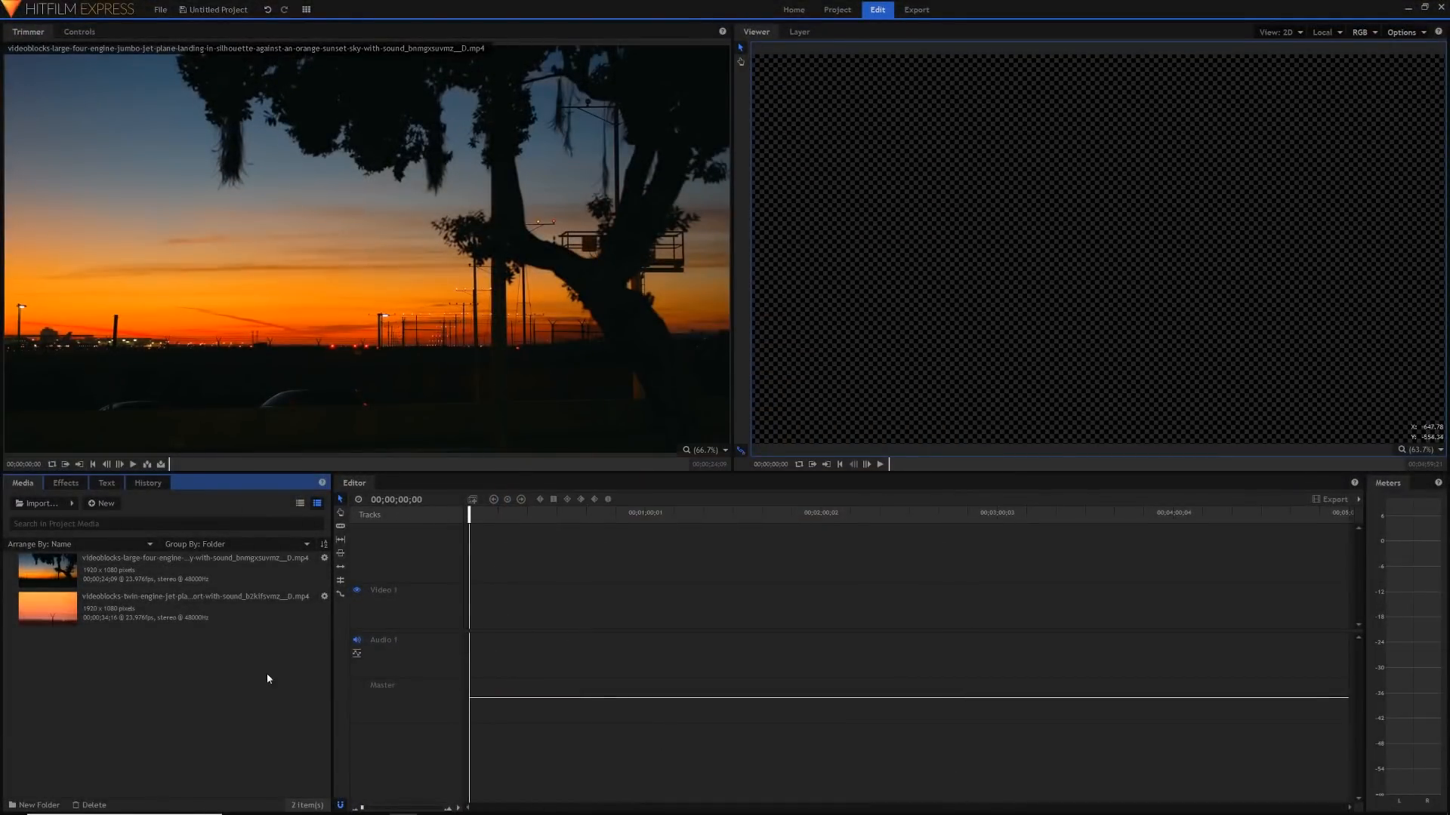
mouse_move(449, 309)
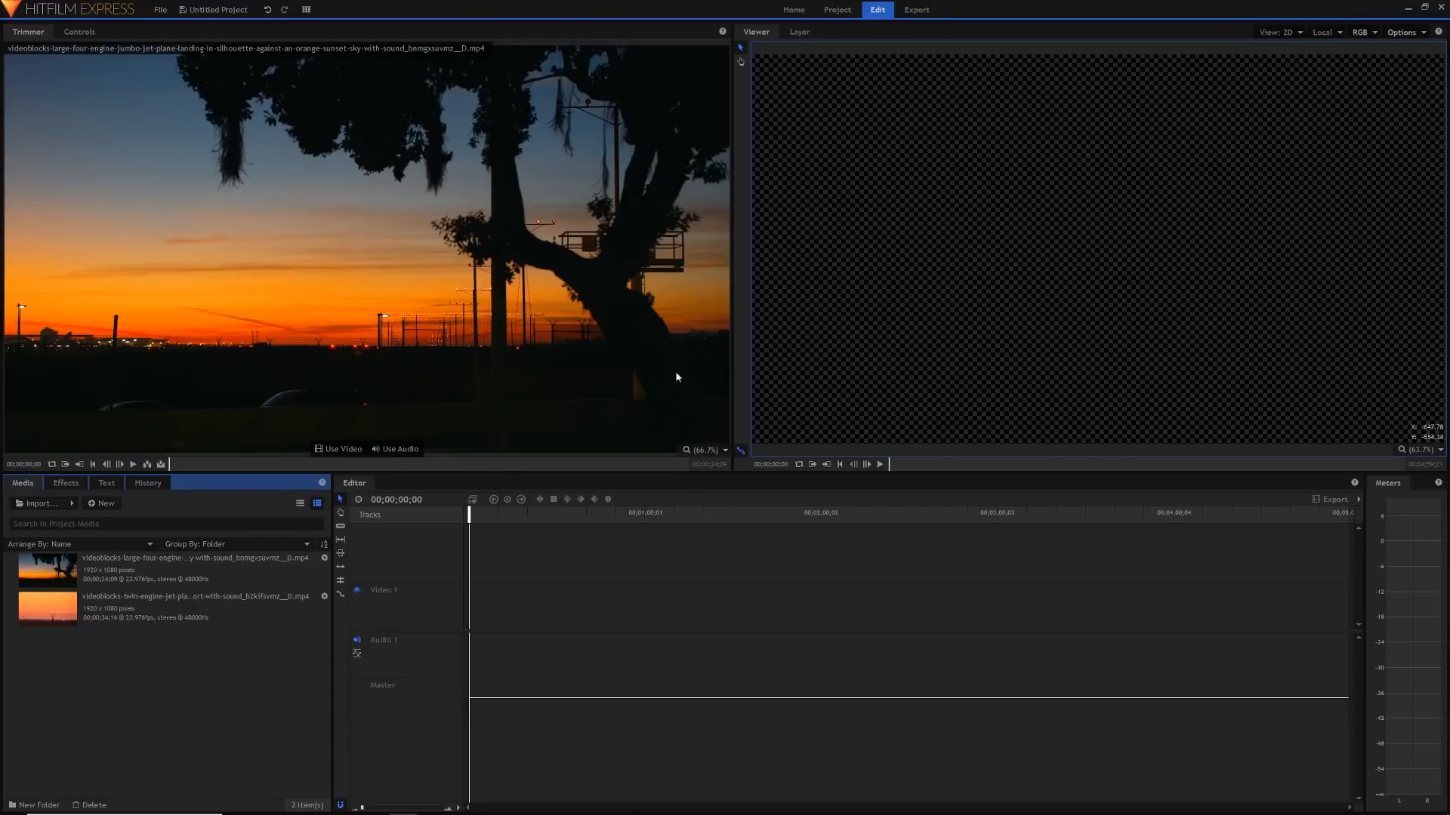
- Load the twin-engine plane take-off clip into the Trimmer for preview
click(176, 606)
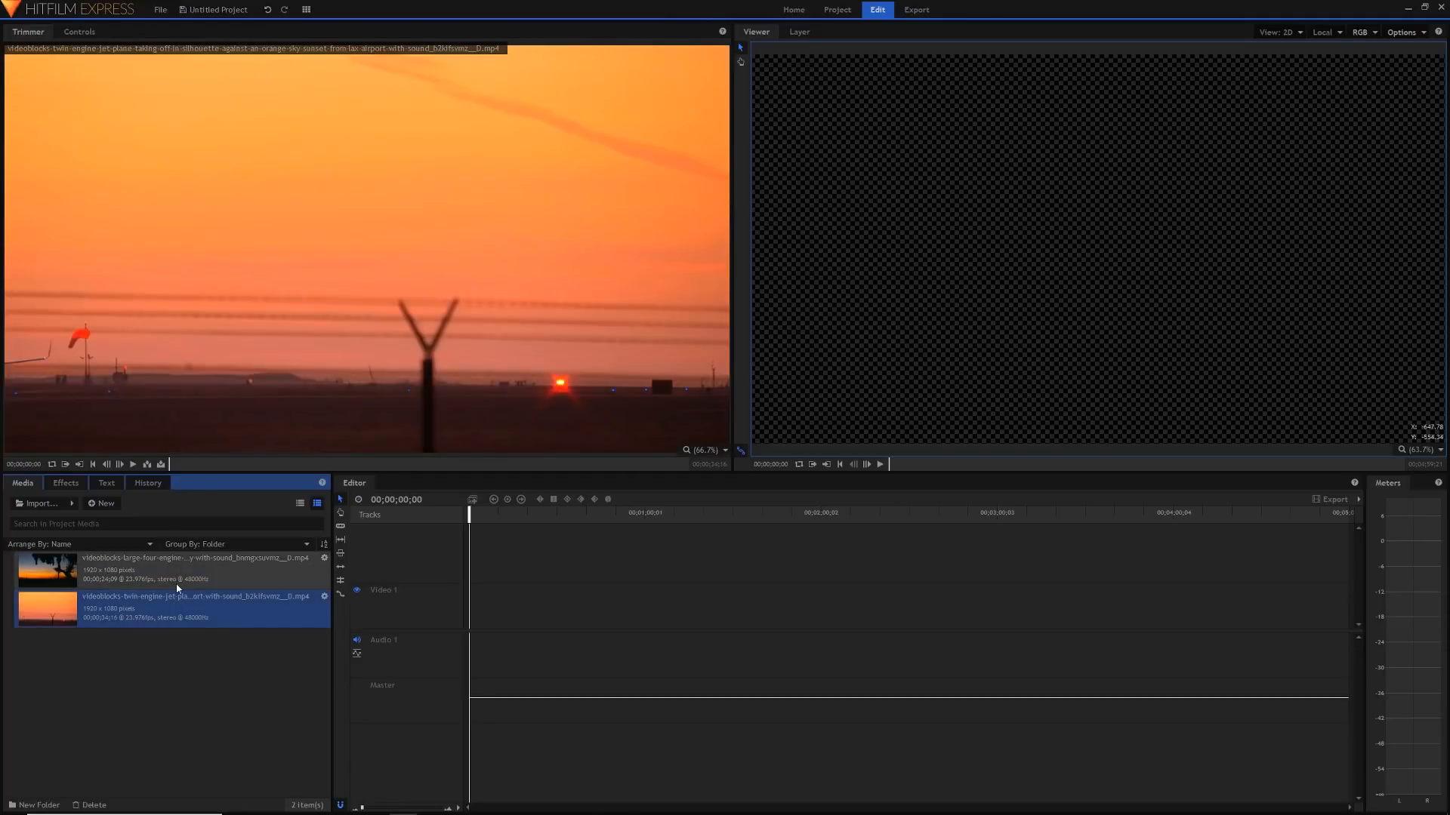
- Add both sunset clips to the timeline, moving the four-engine silhouette clip onto Video 2
click(185, 564)
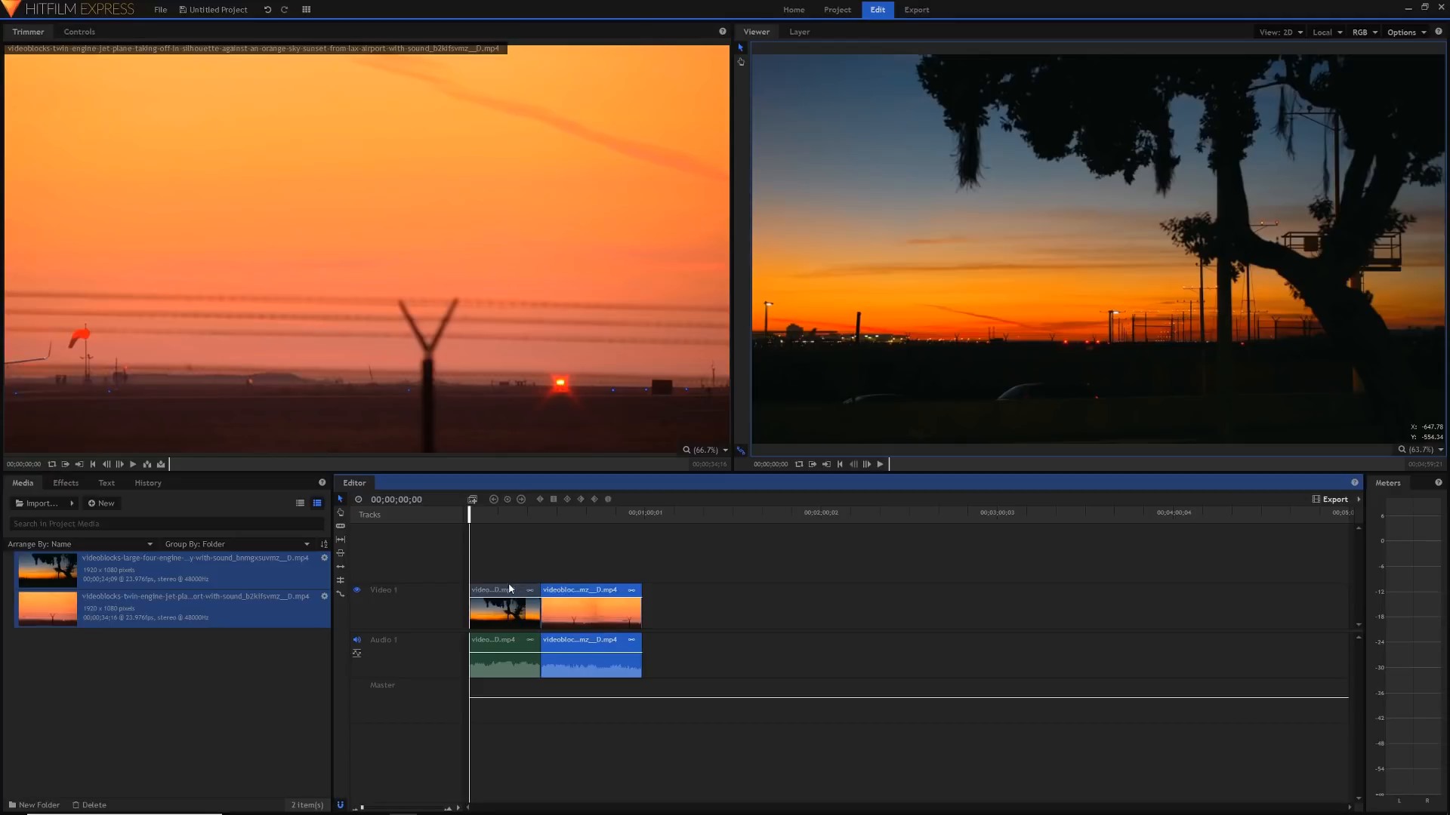
mouse_move(514, 588)
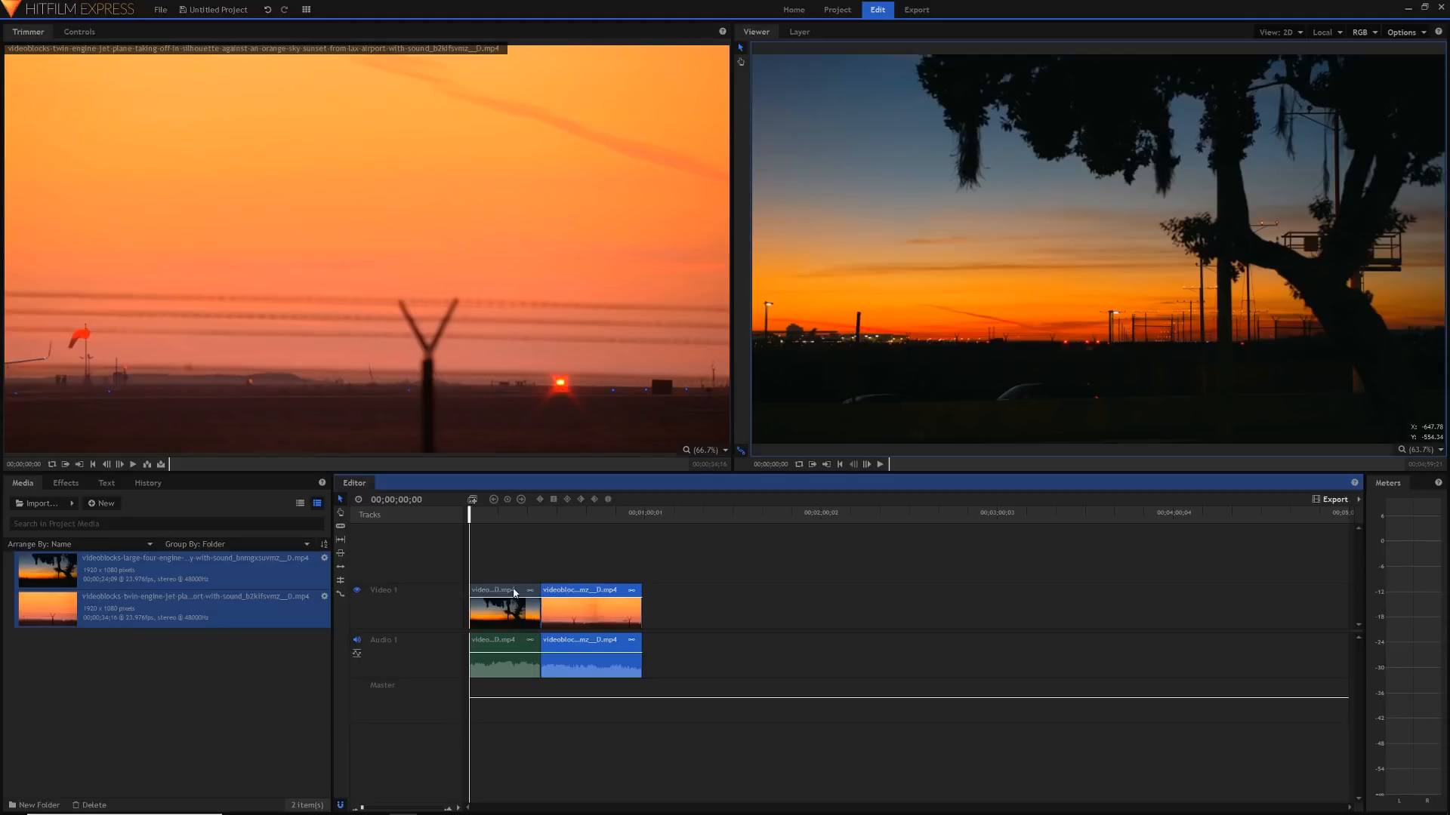
click(504, 590)
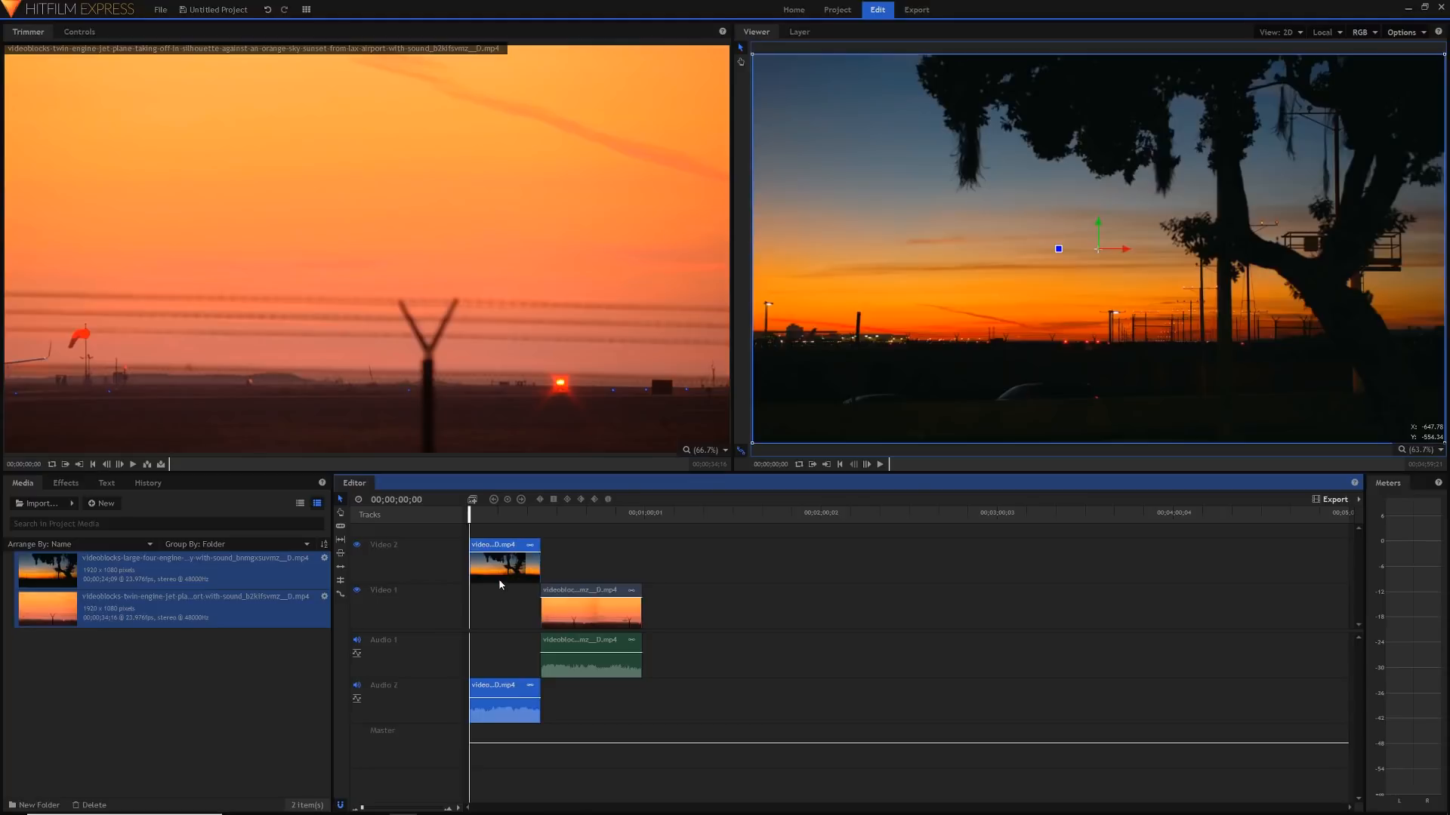
mouse_move(605, 566)
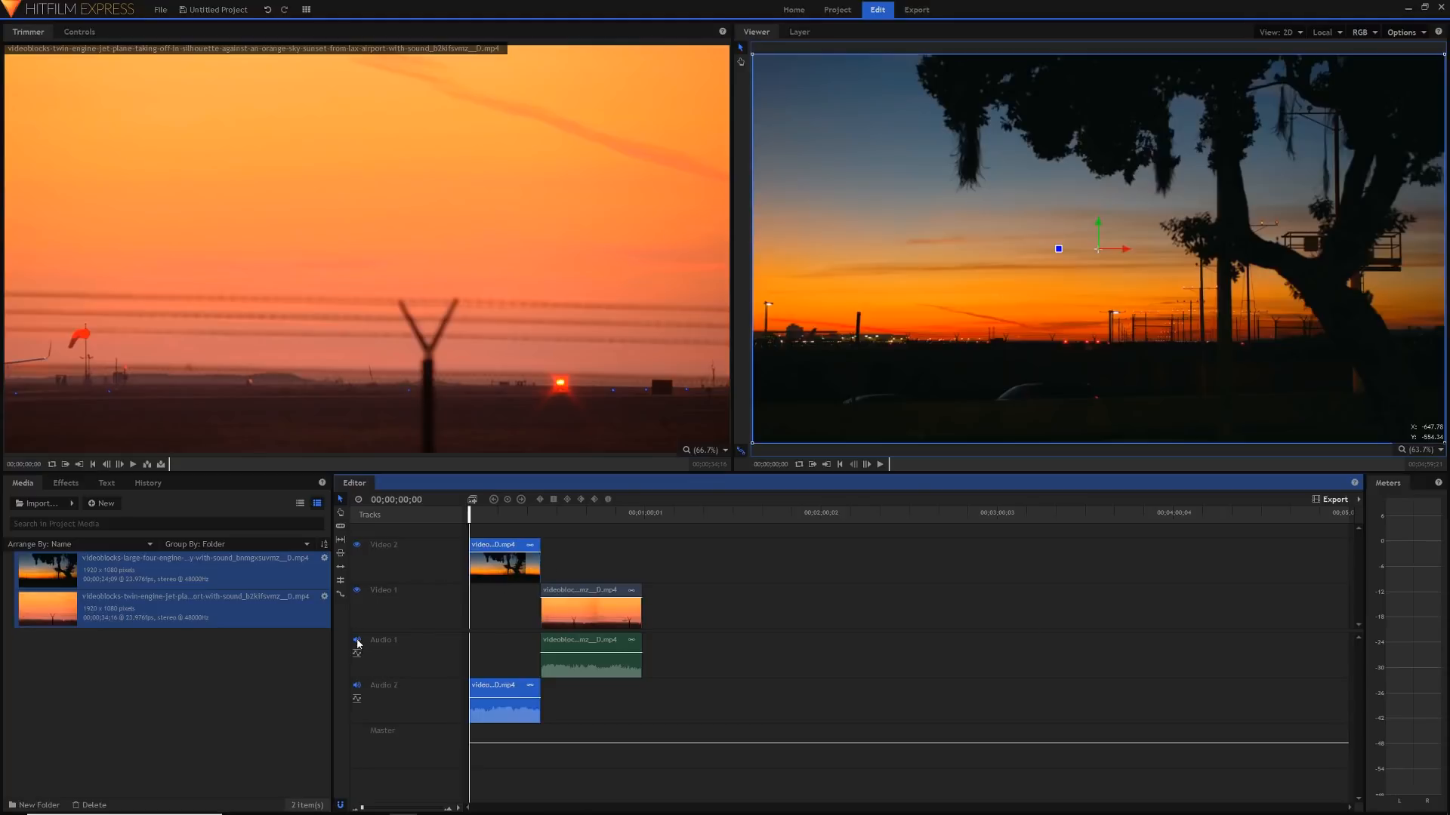
- Mute audio, slide the plane clip under the silhouette clip's end, and park the playhead there
click(355, 642)
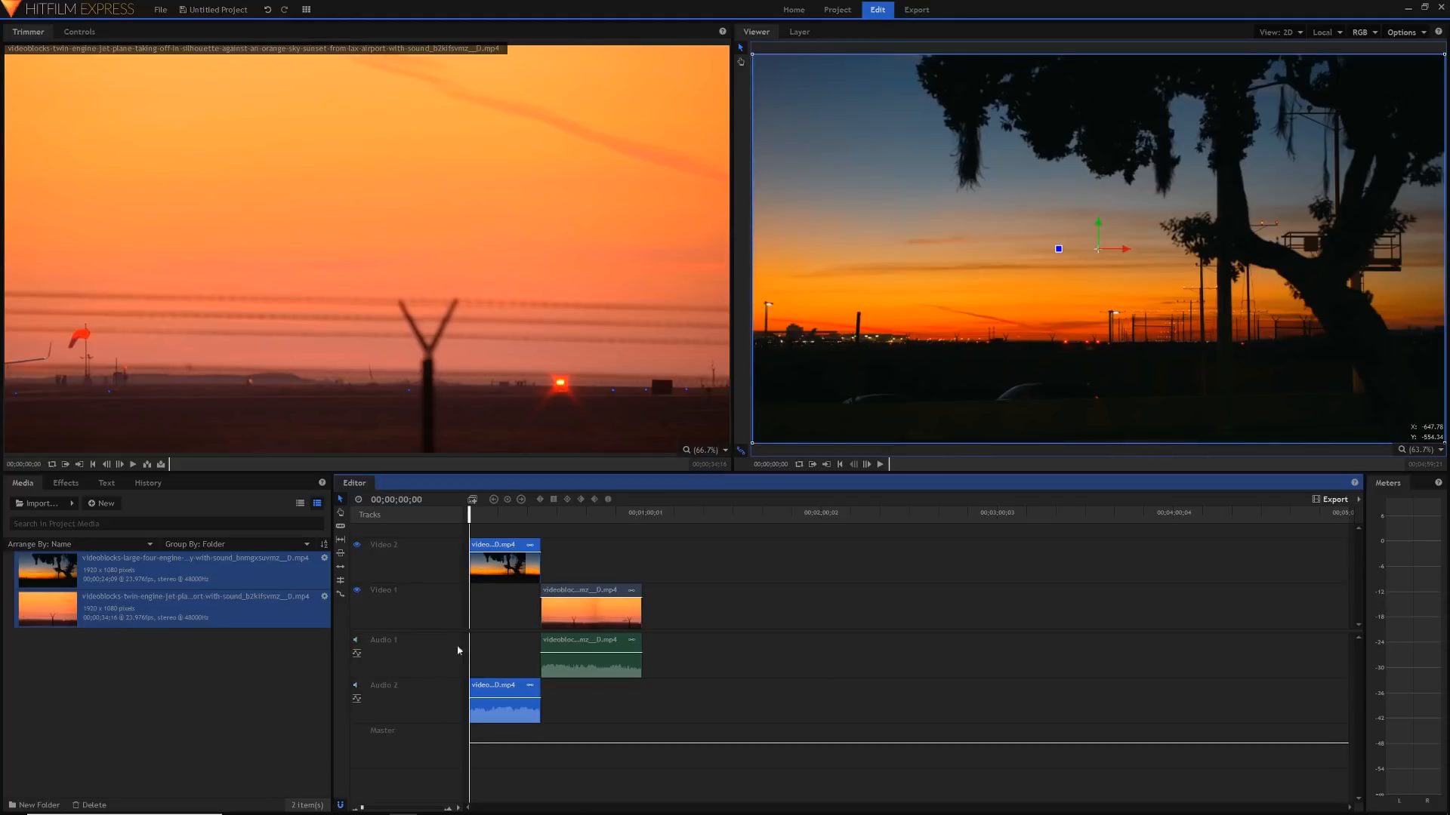
mouse_move(654, 706)
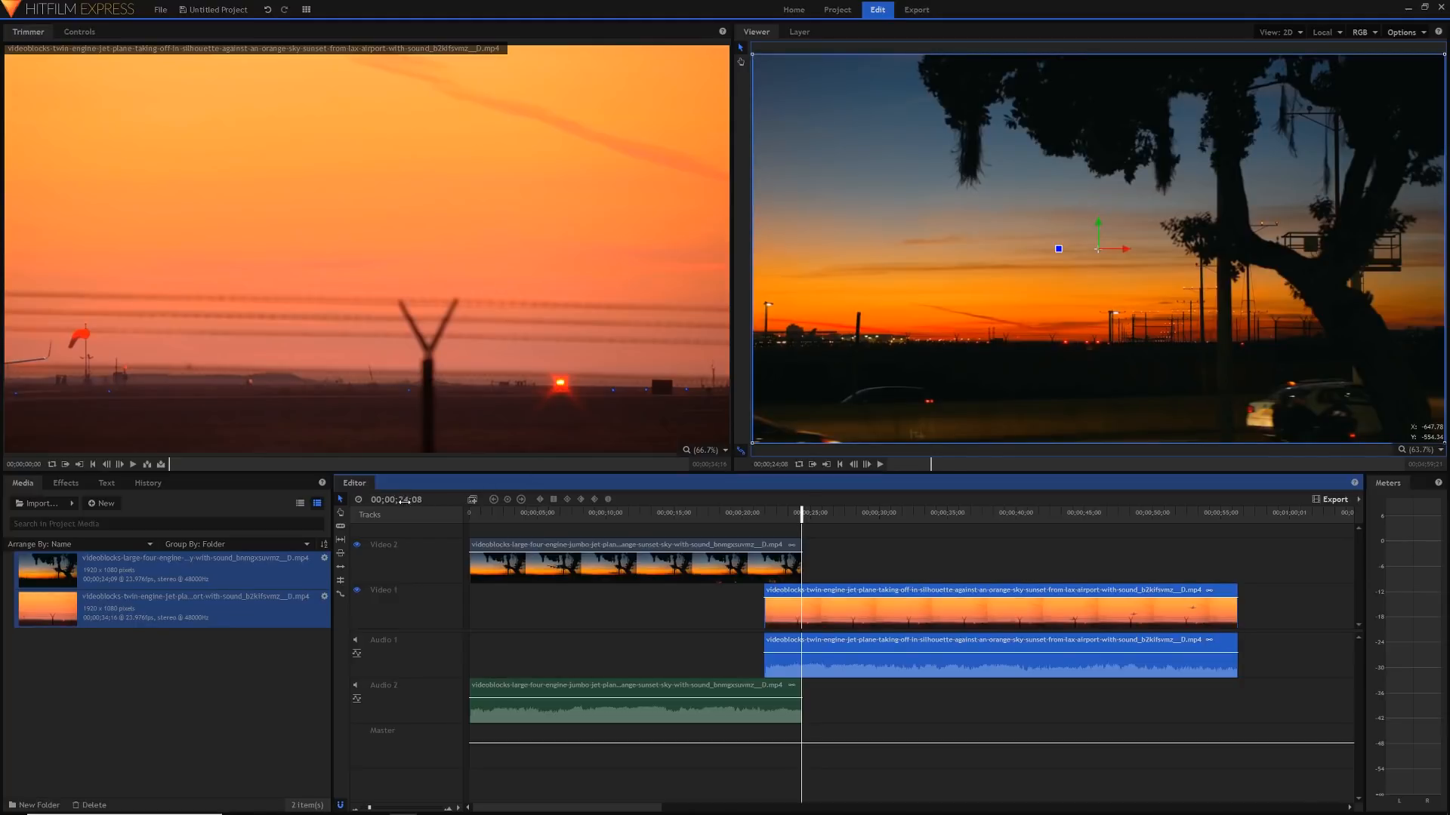
click(412, 499)
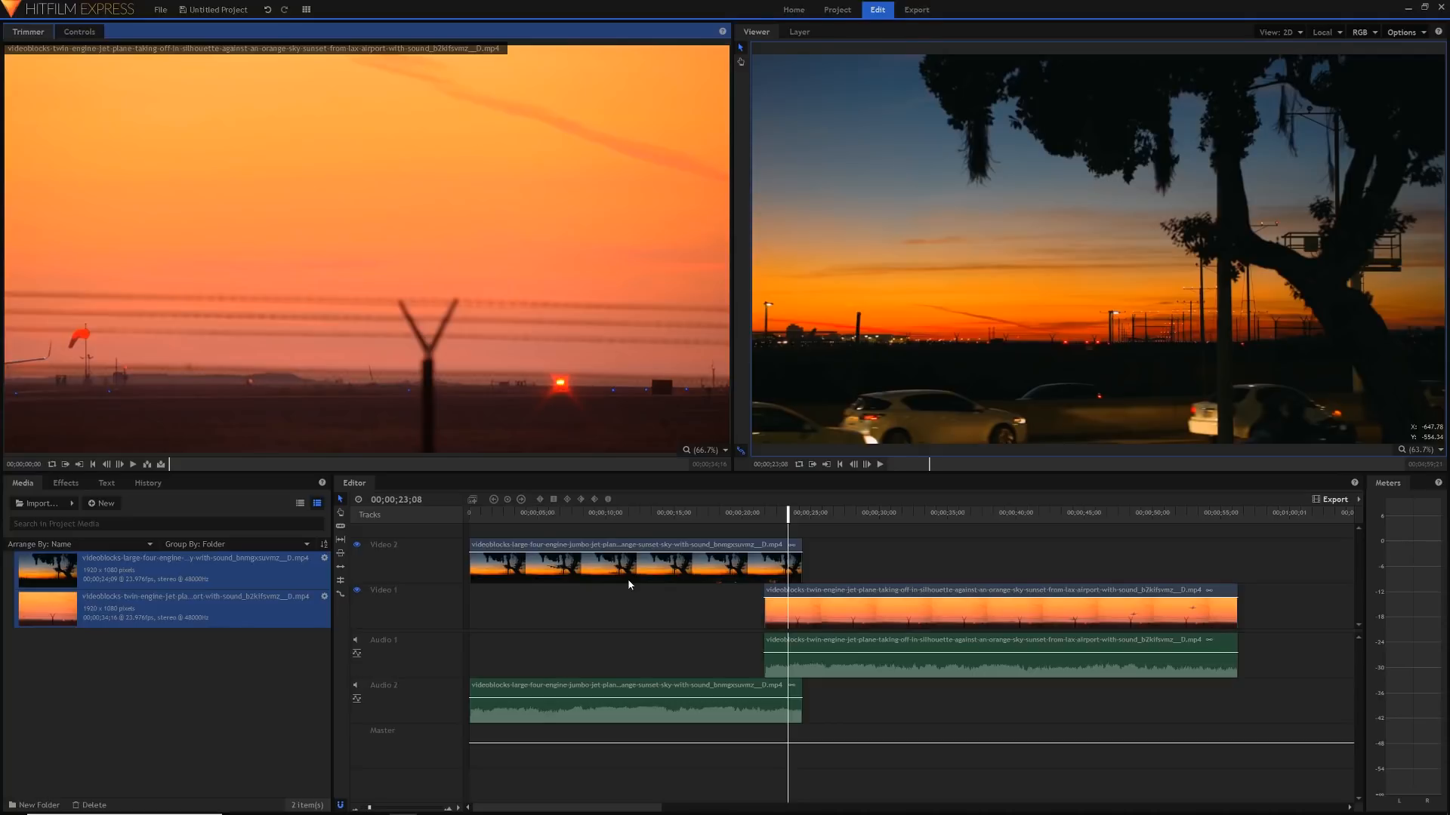
- Search effects for 'lum' and apply Luminance Key to the silhouette clip on Video 2
click(65, 481)
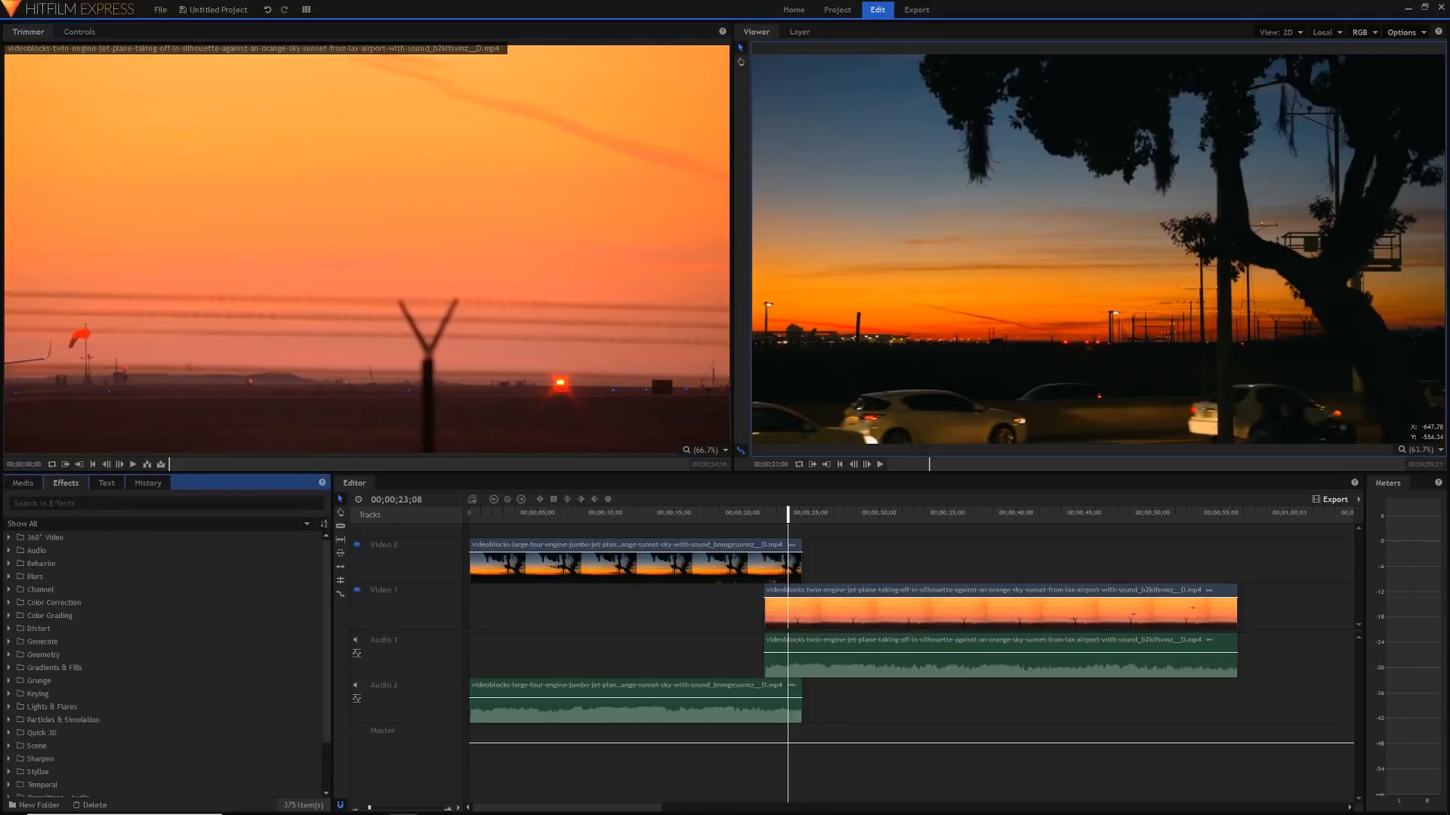
text(lumin)
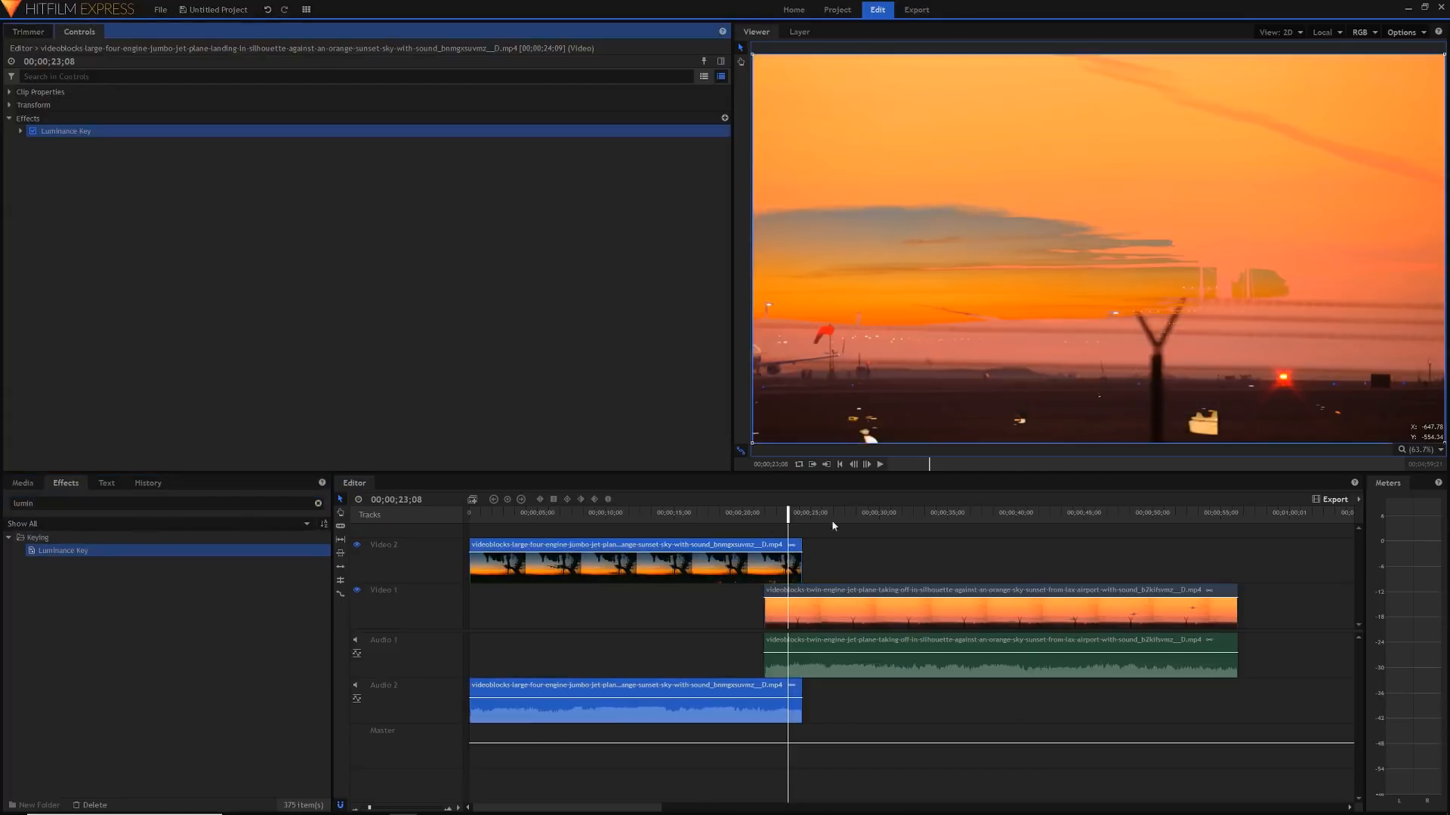
mouse_move(642, 325)
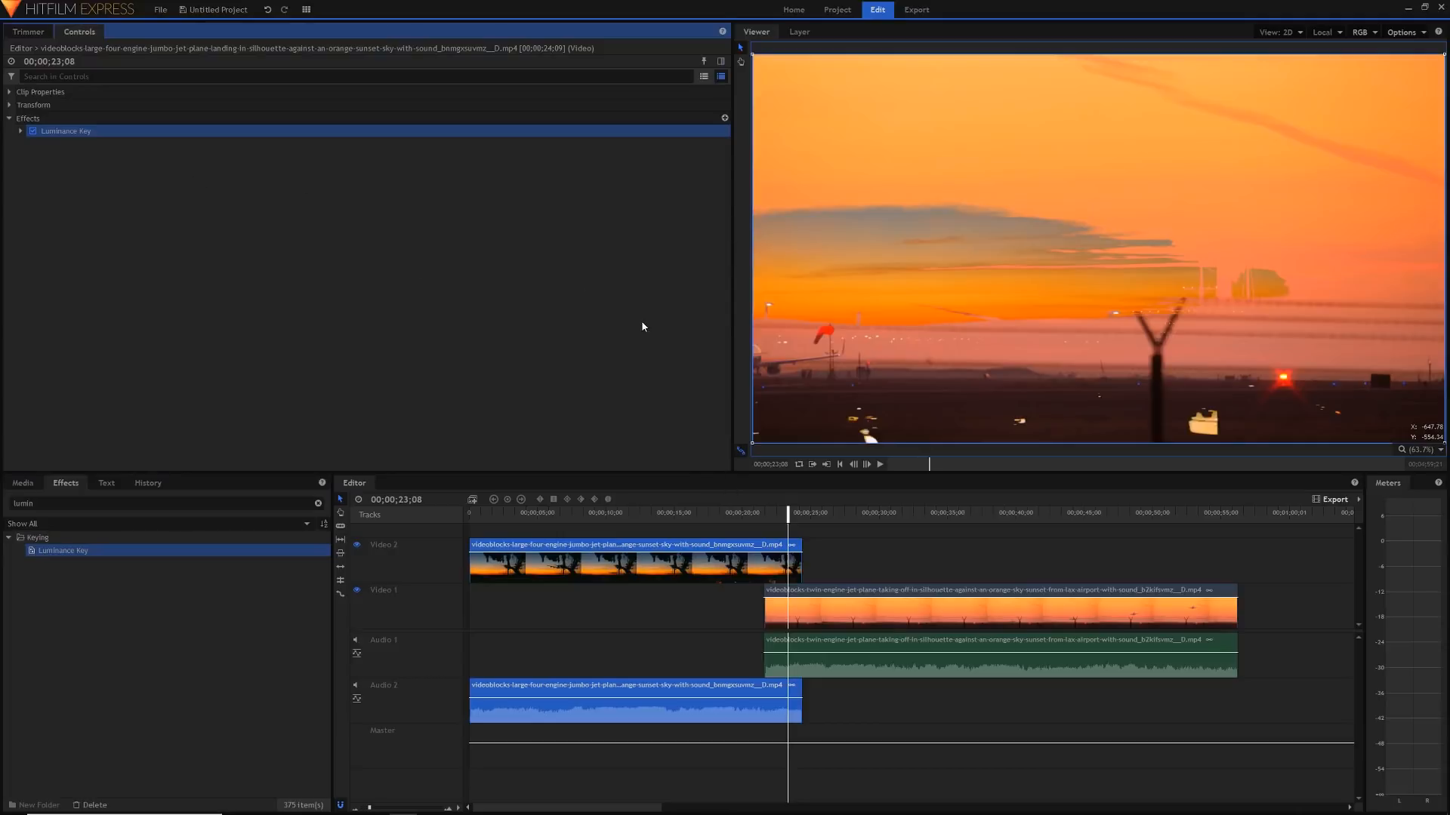
mouse_move(754, 531)
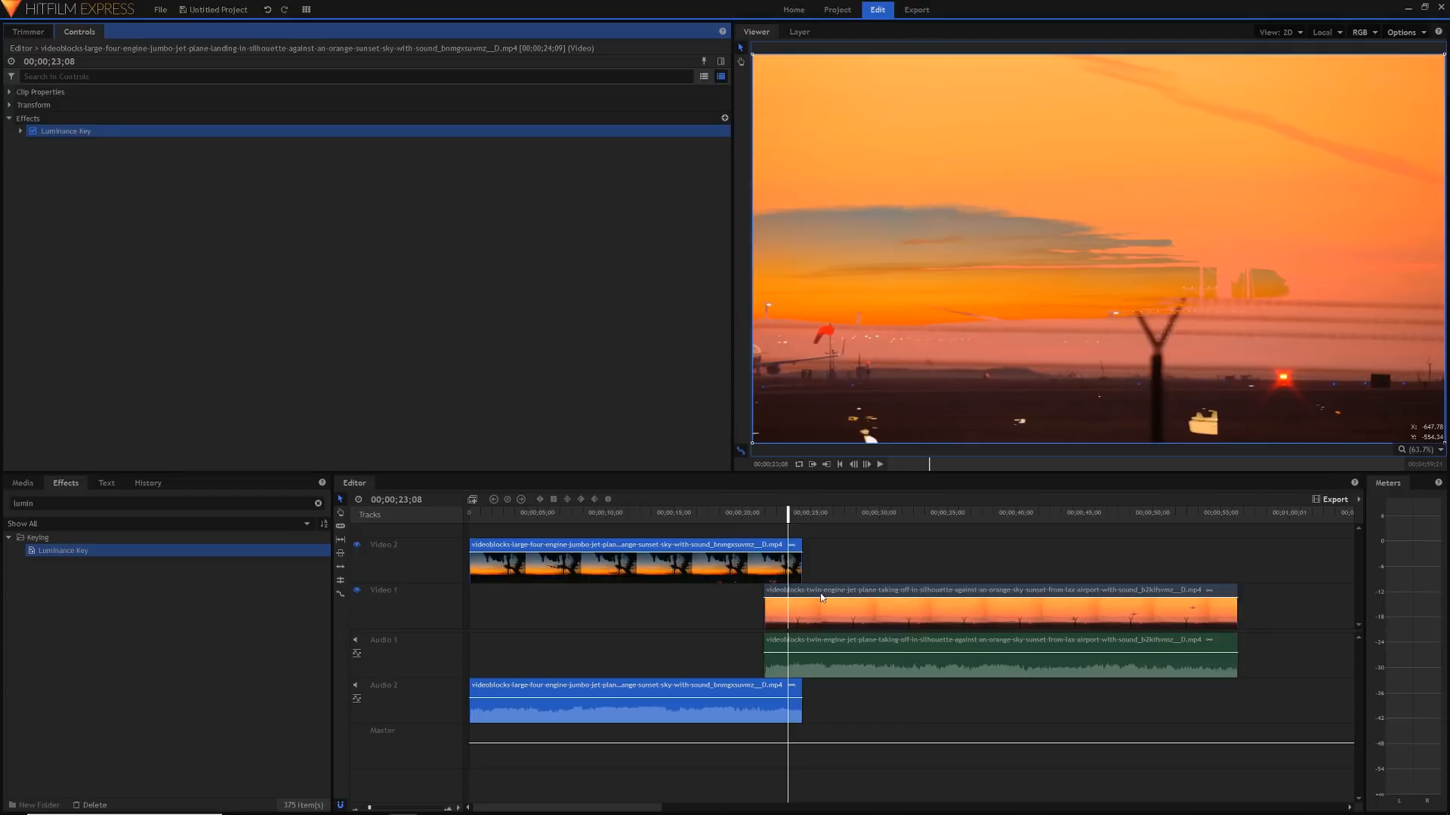
mouse_move(807, 557)
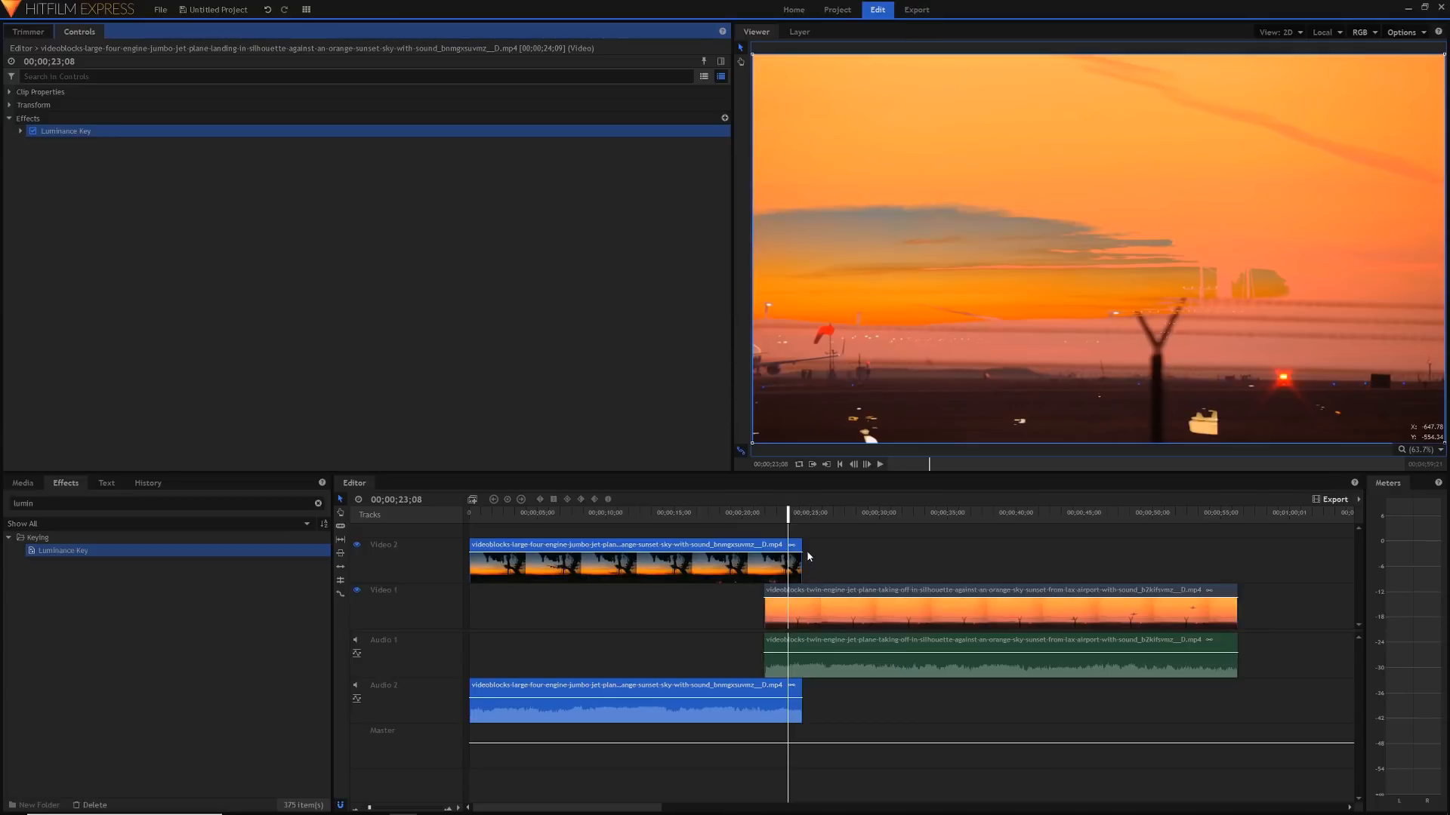
mouse_move(710, 499)
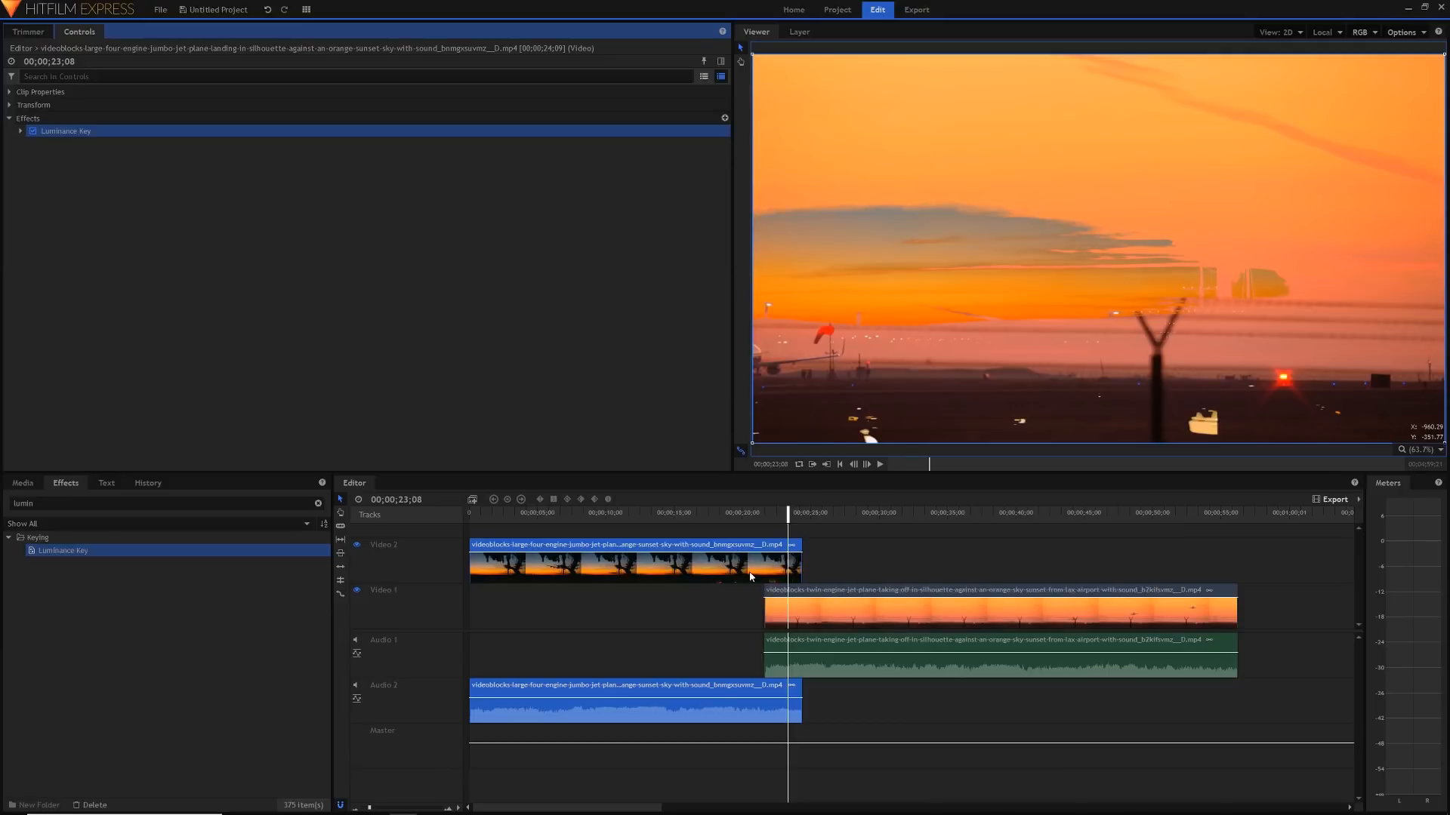
mouse_move(960, 238)
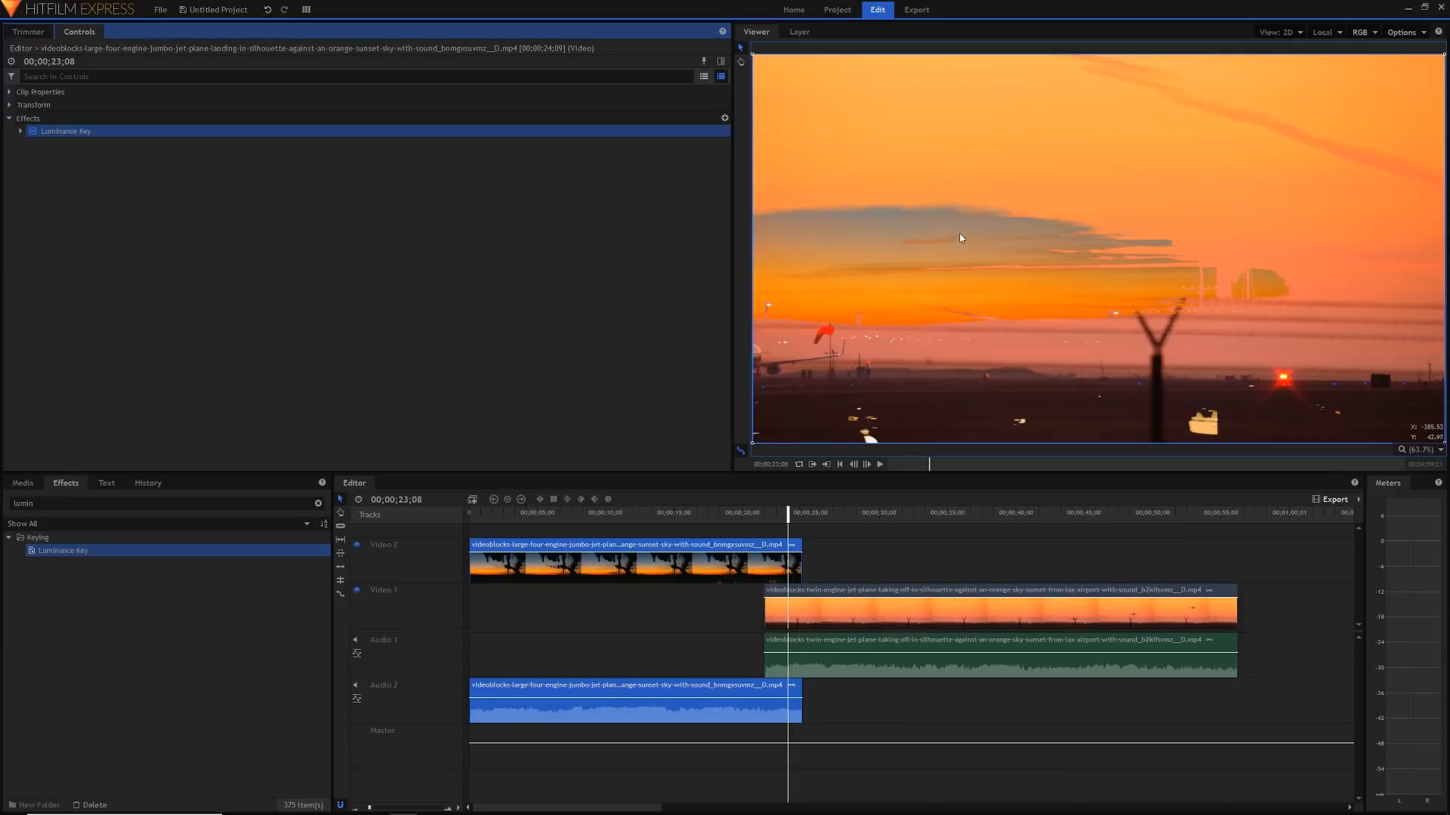
mouse_move(888, 227)
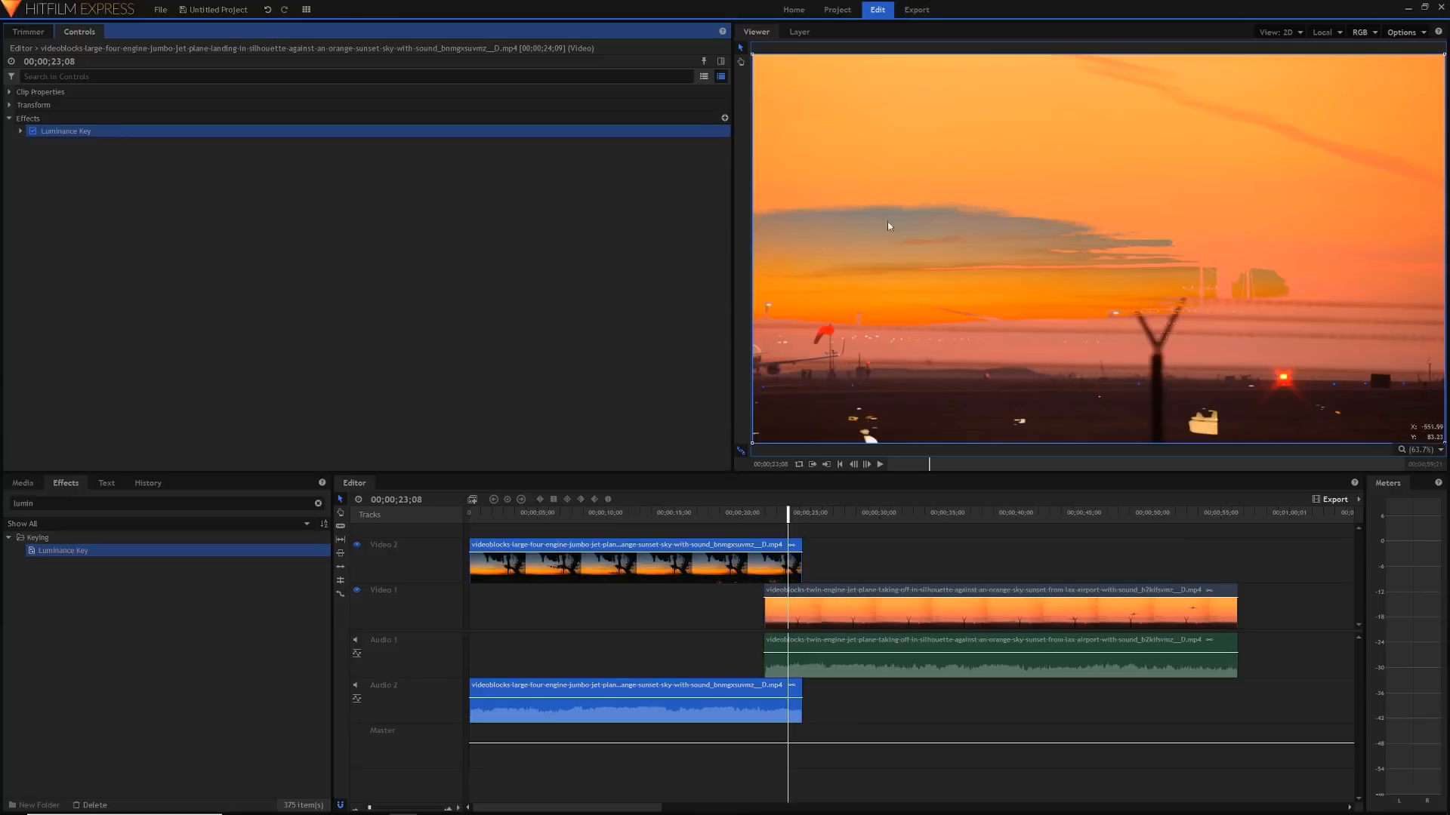
mouse_move(903, 279)
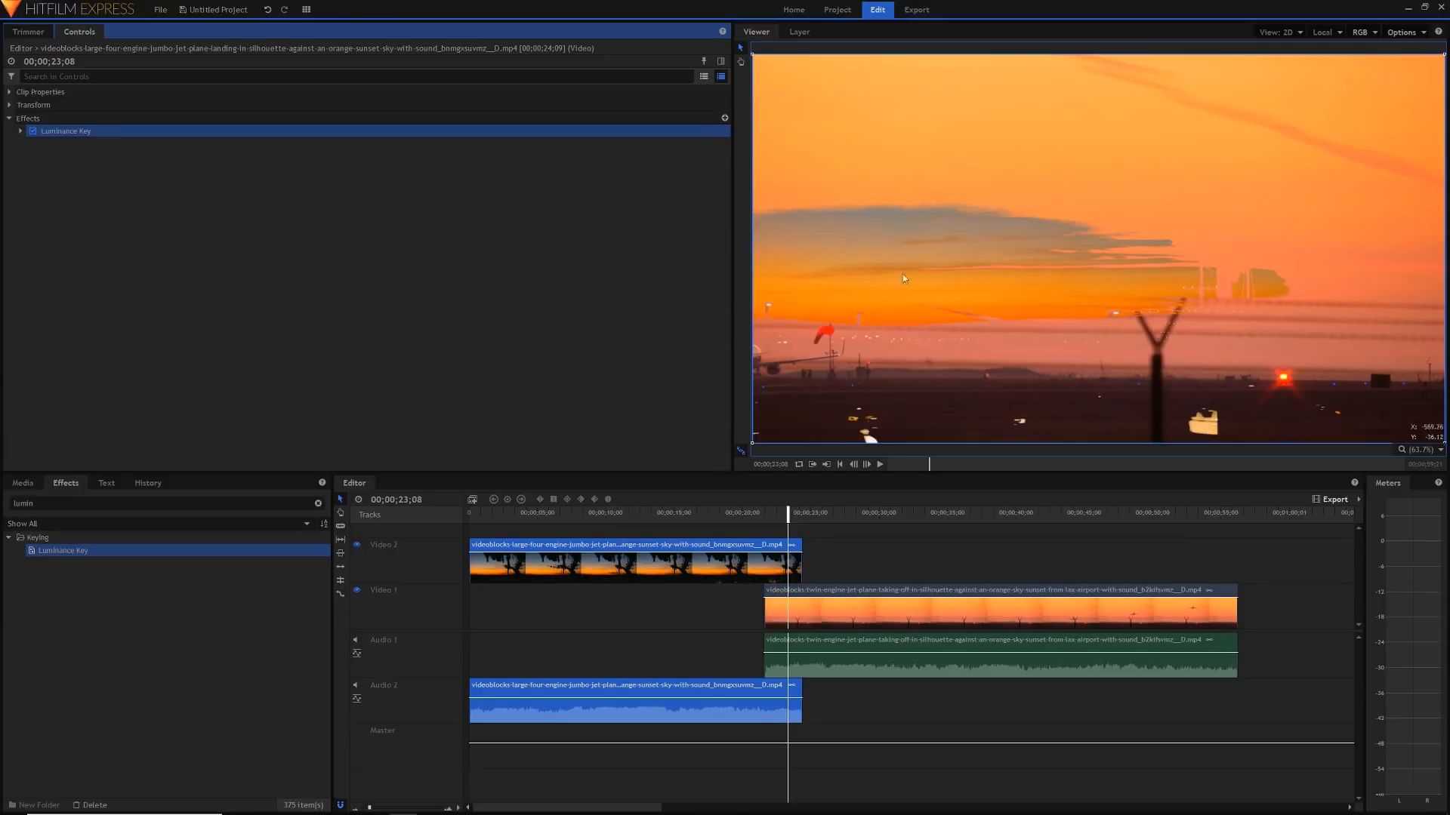
mouse_move(1289, 337)
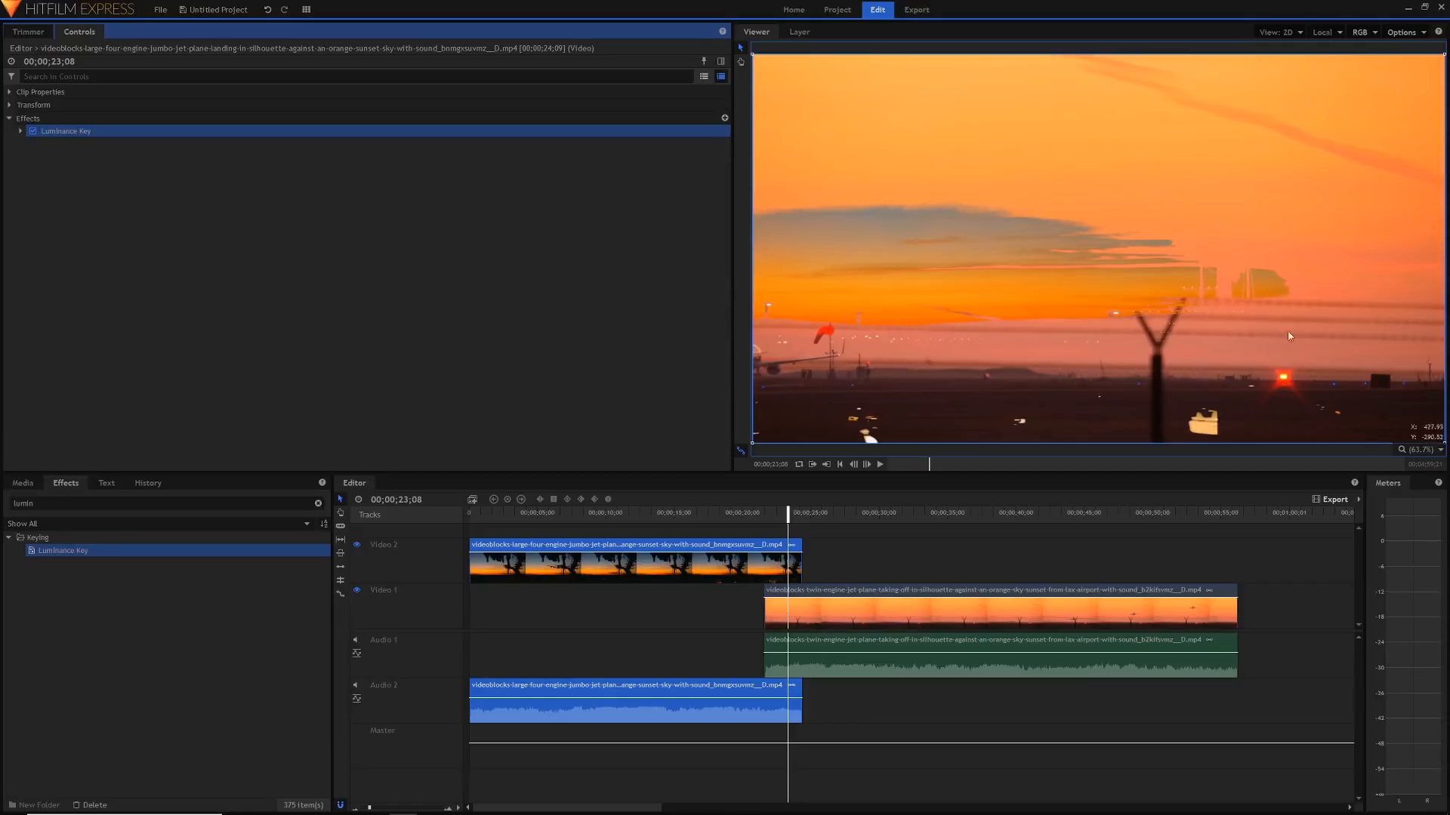
mouse_move(194, 170)
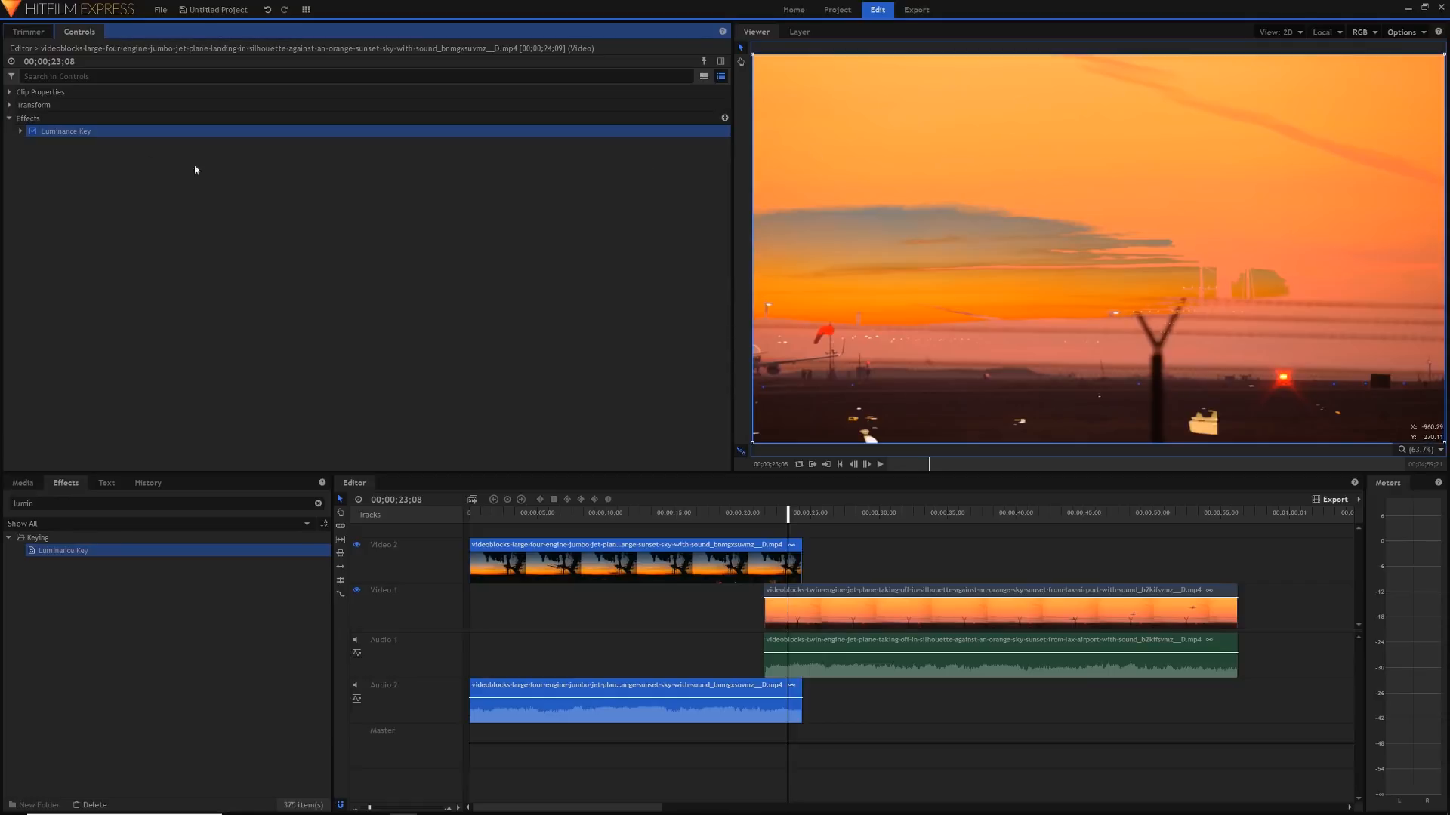
- Switch the Luminance Key's Key Type from Key Out Darker to Key Out Brighter
click(20, 130)
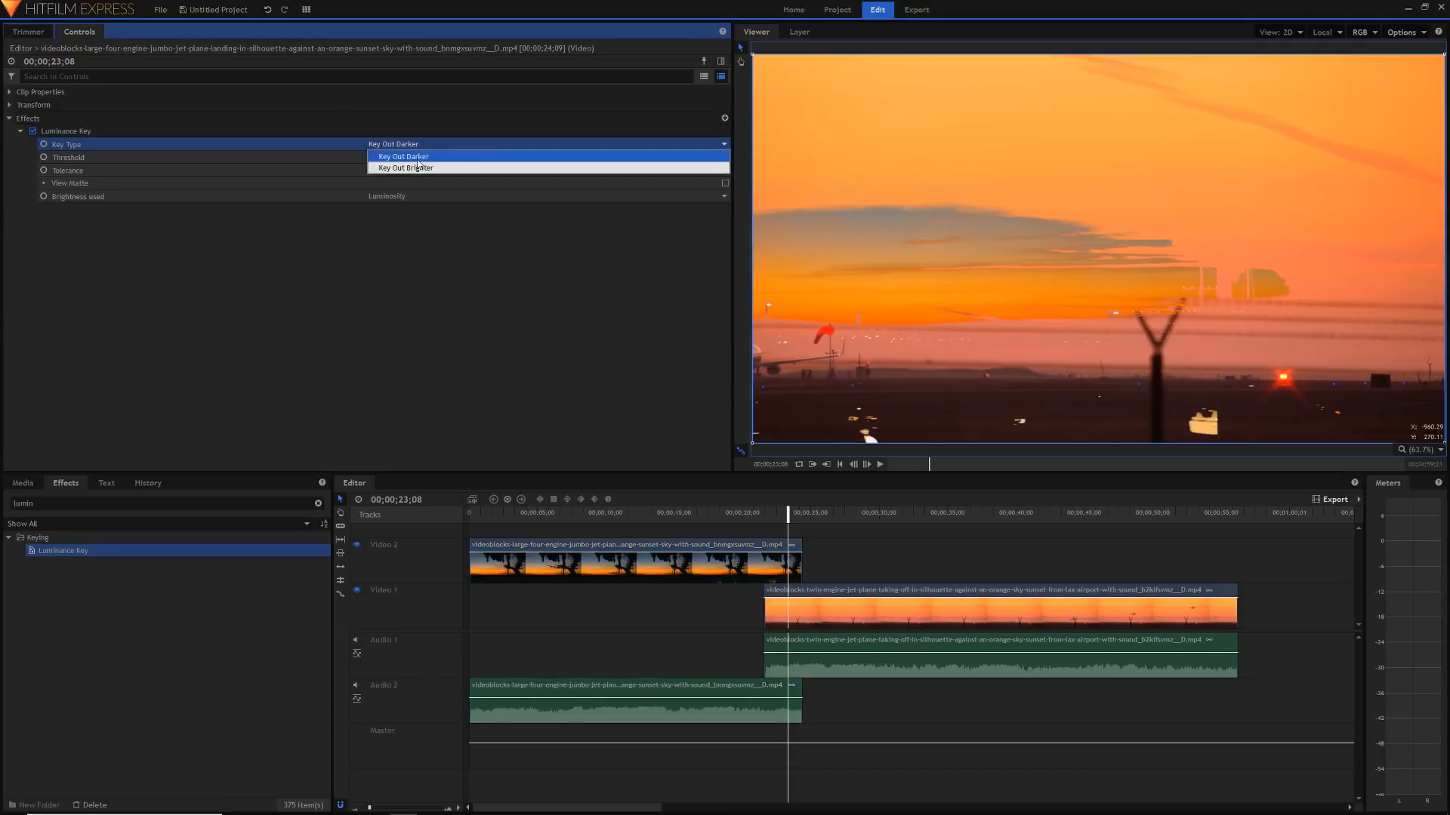
click(404, 168)
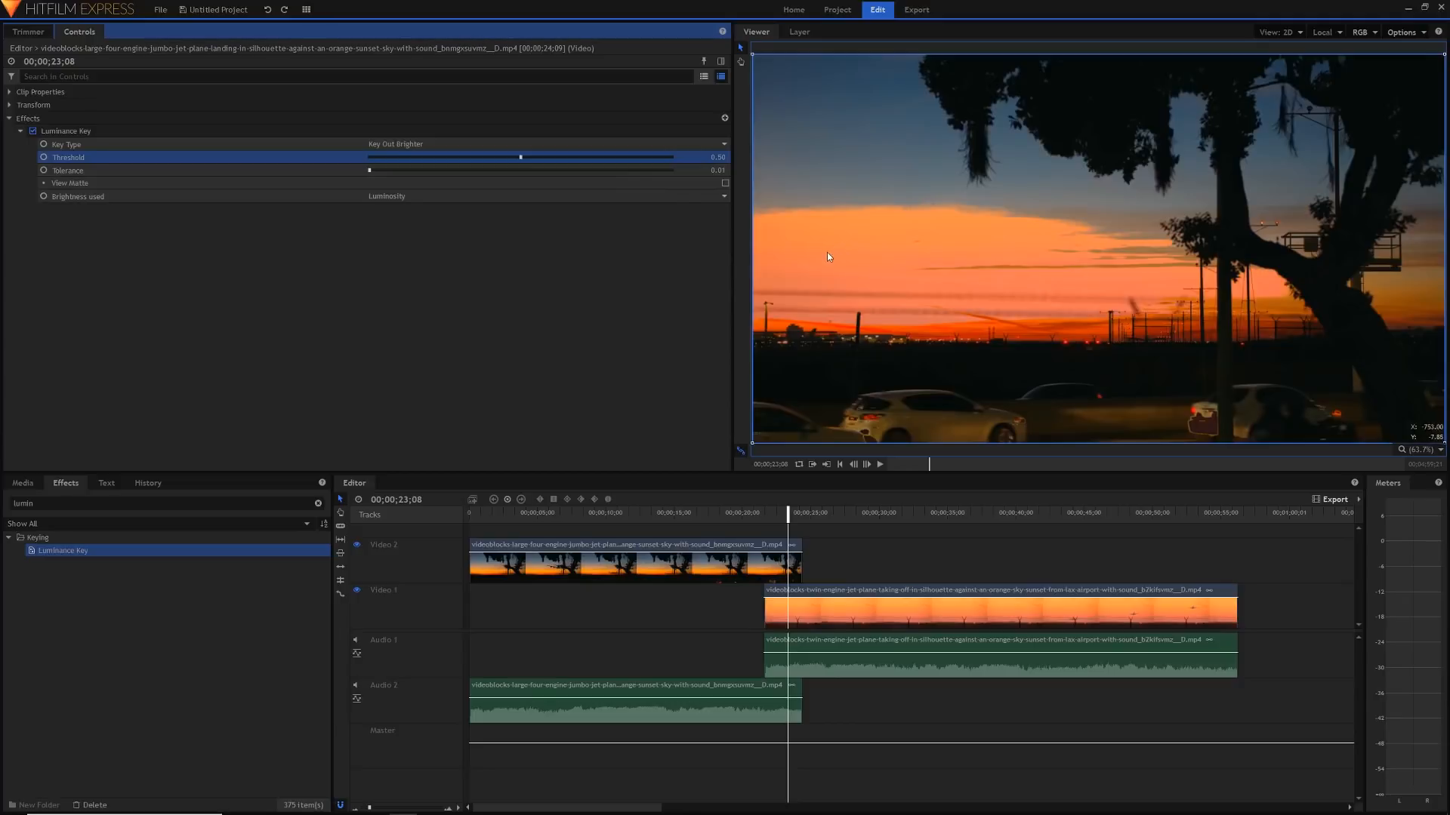
mouse_move(1334, 185)
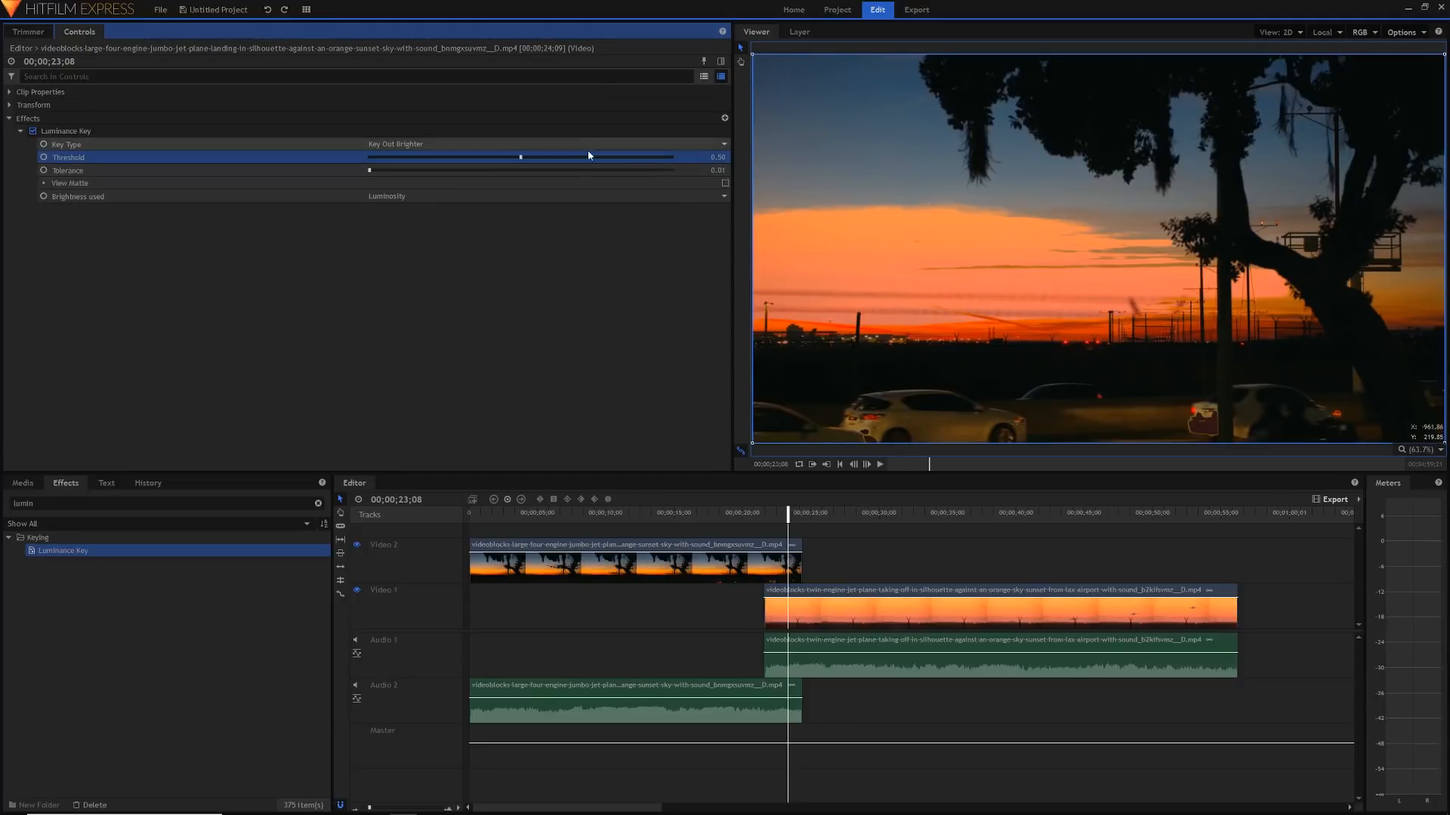
- Test Luminance Key Threshold values on the silhouette clip, finishing at 1.00
drag(588, 156, 519, 159)
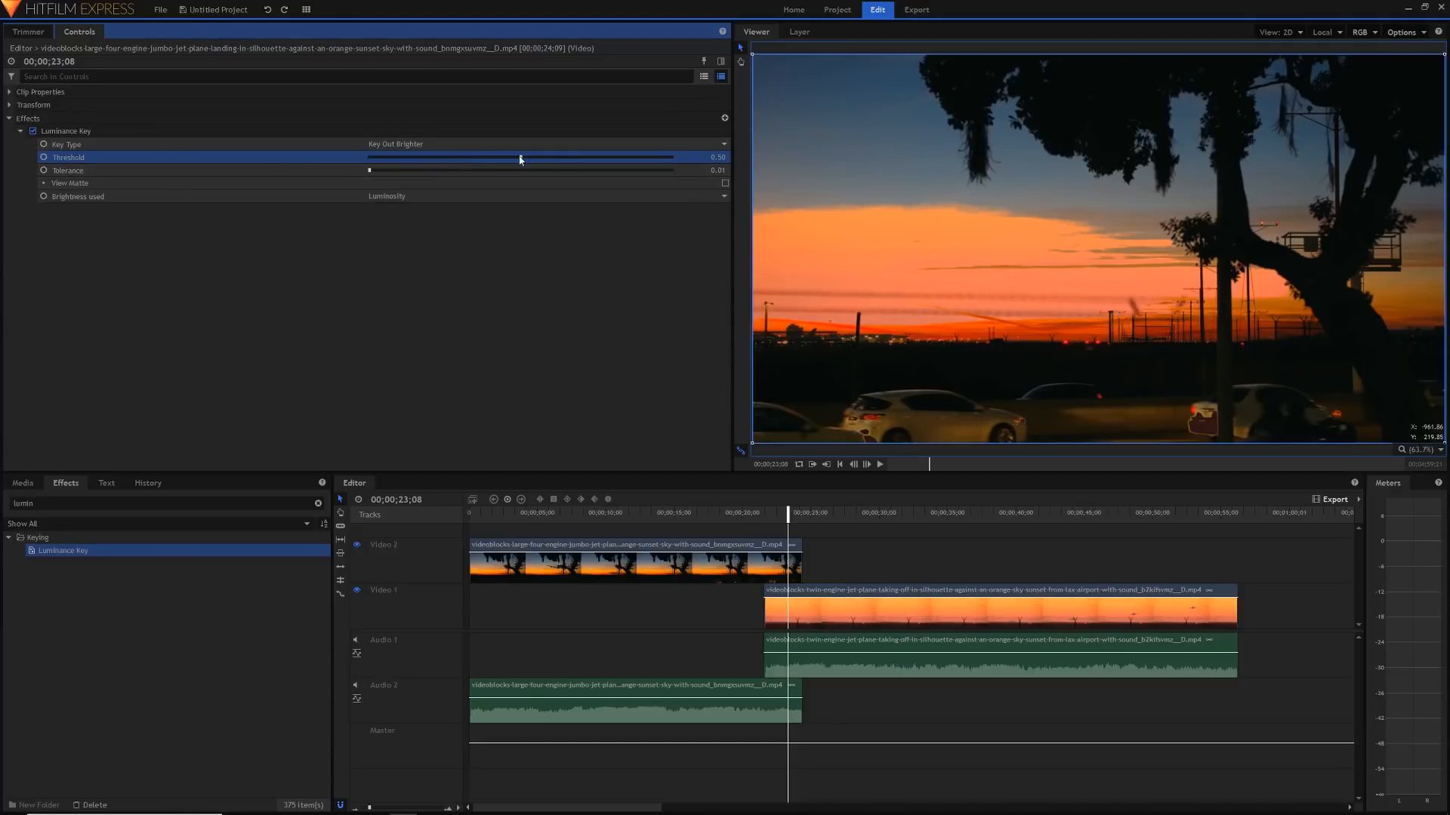
mouse_move(520, 159)
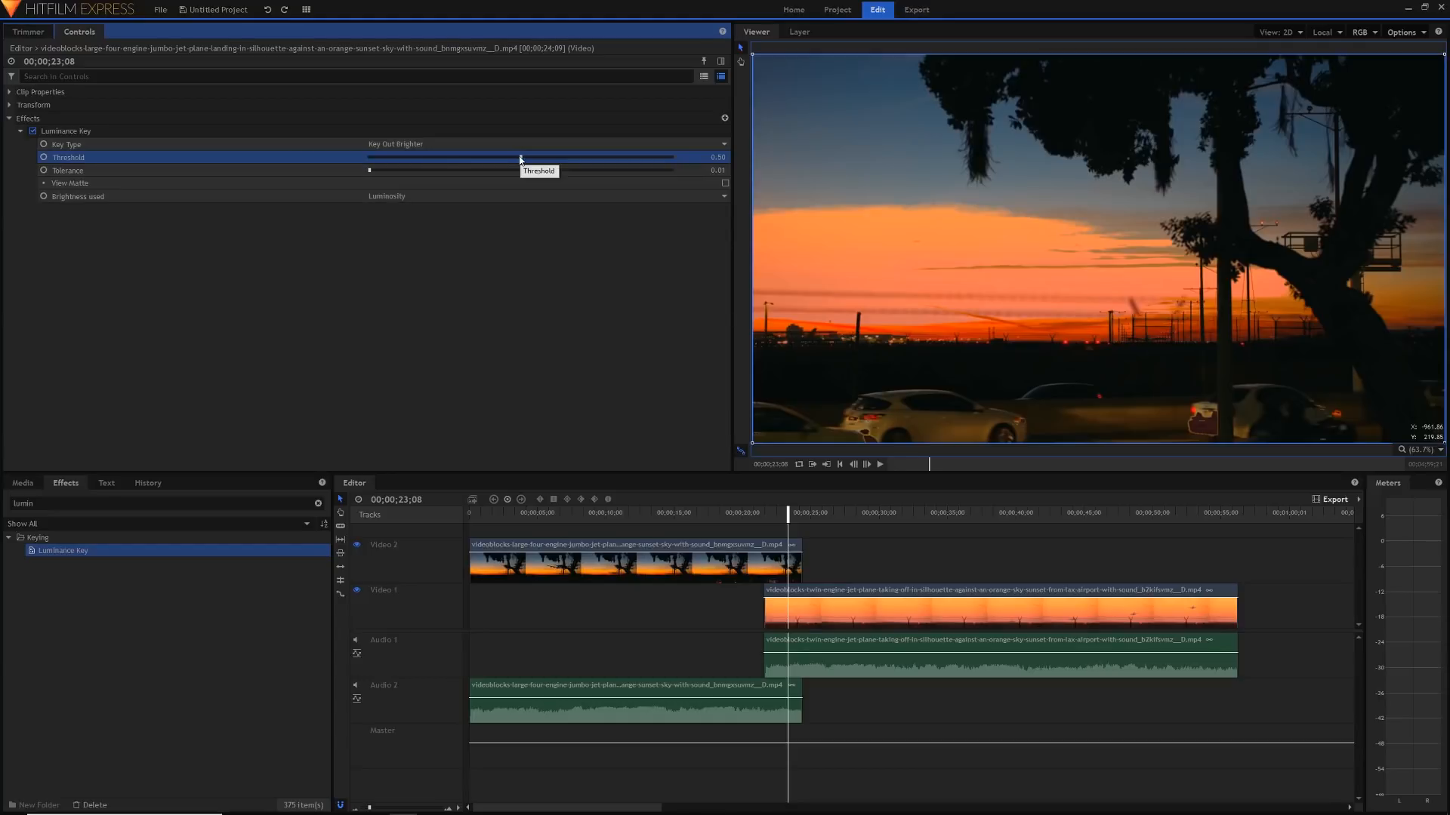
drag(519, 157, 668, 157)
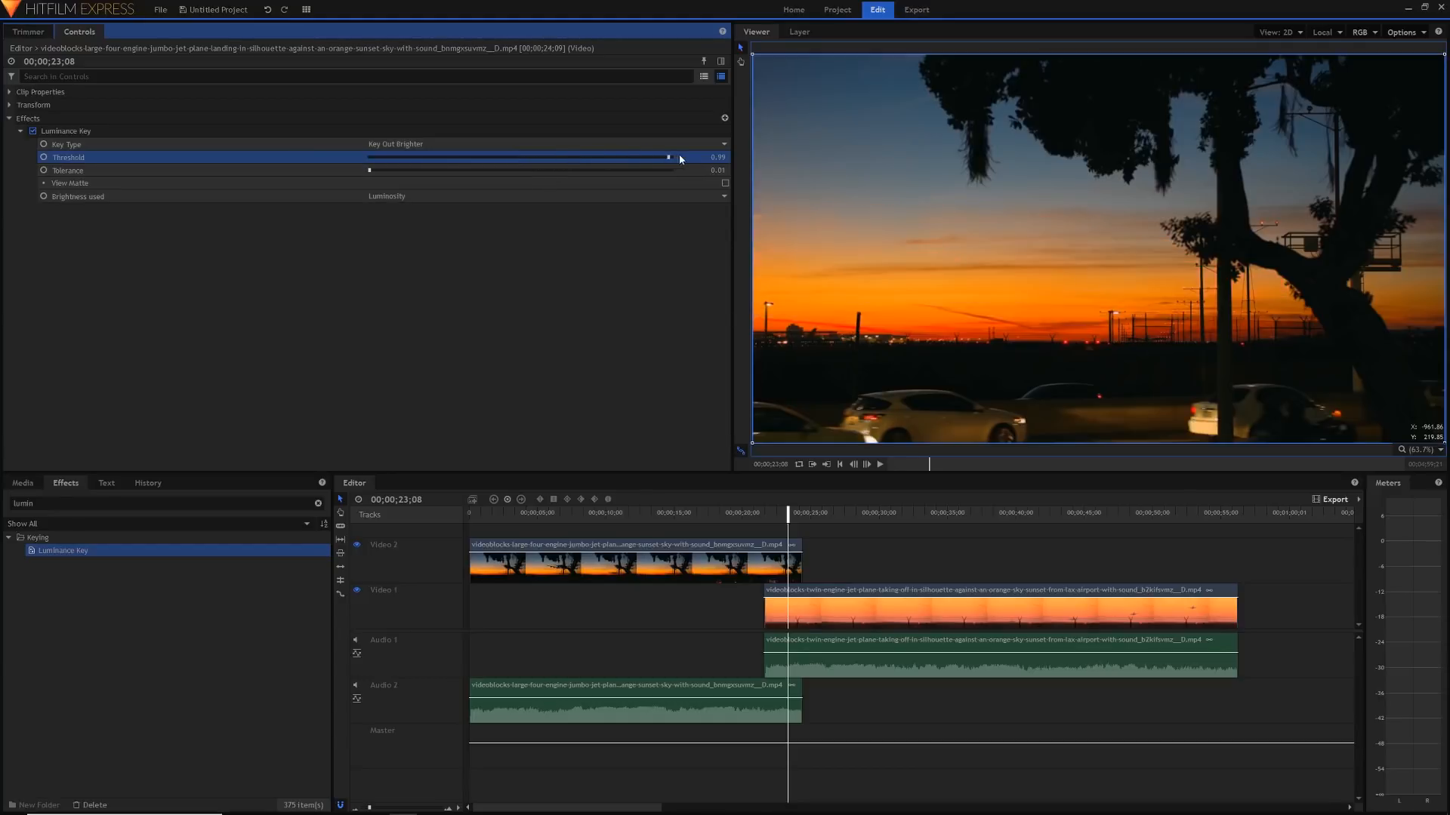
drag(668, 156, 671, 156)
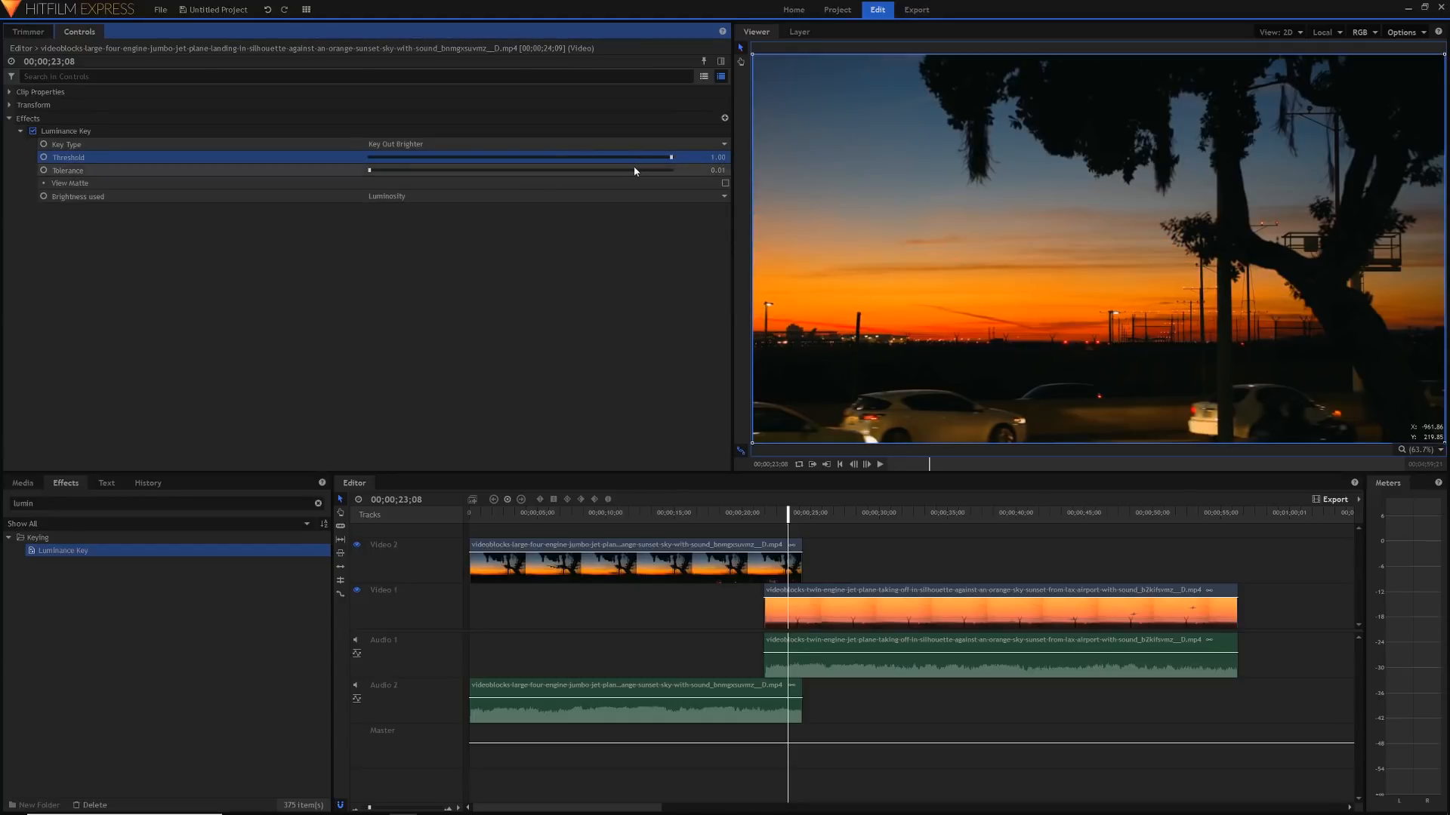
drag(671, 156, 584, 156)
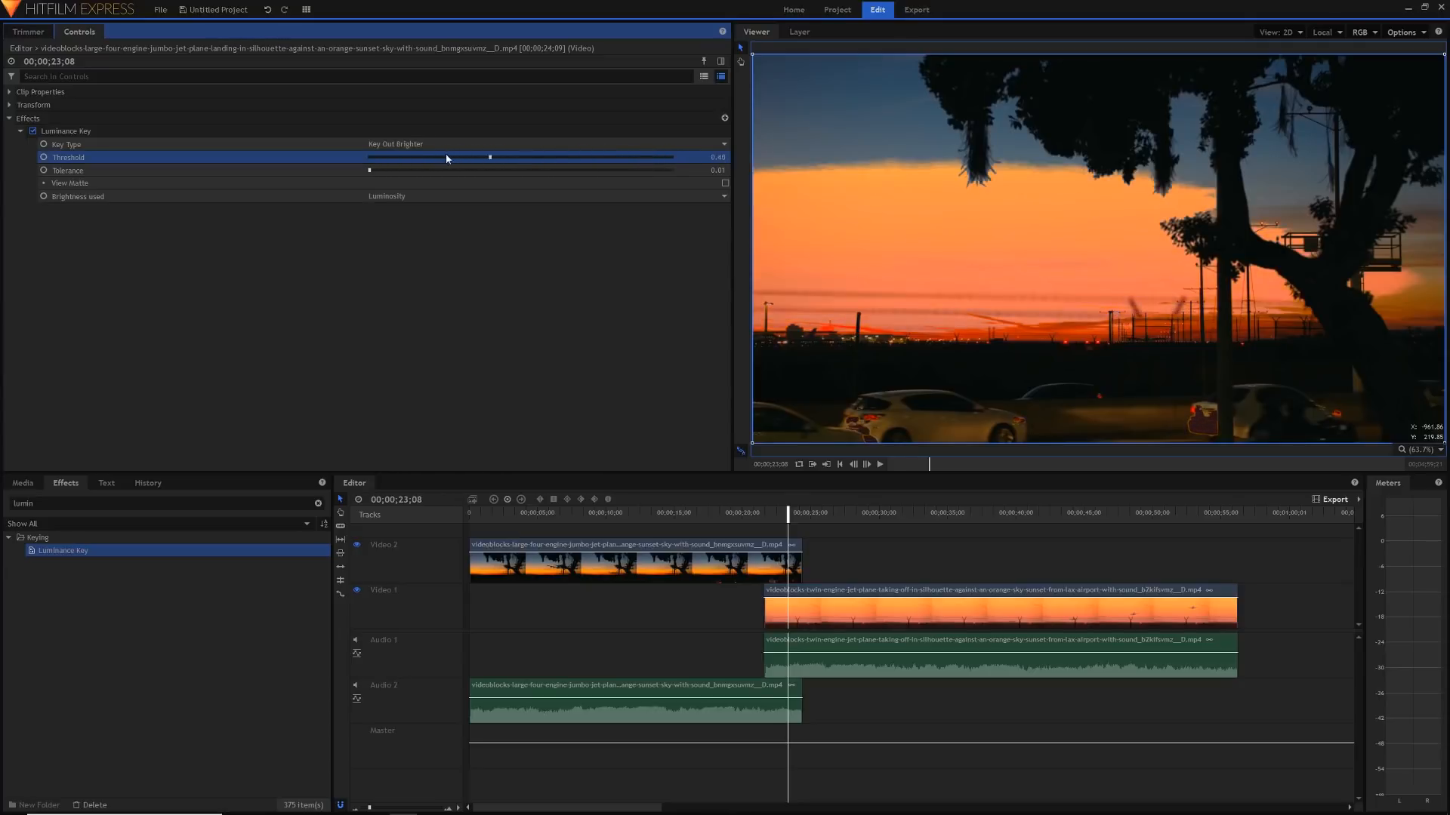
drag(490, 157, 374, 157)
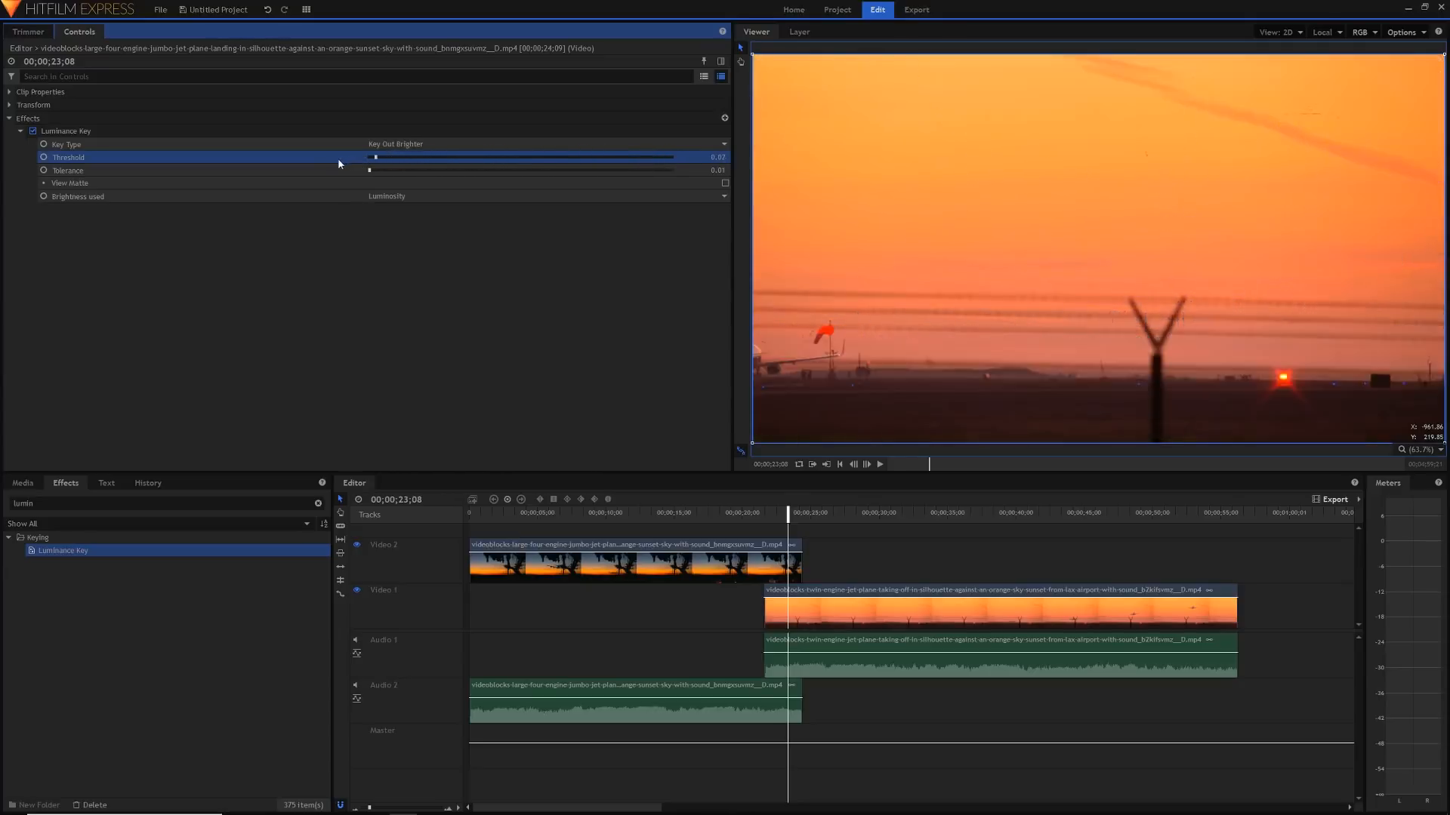
drag(374, 156, 370, 156)
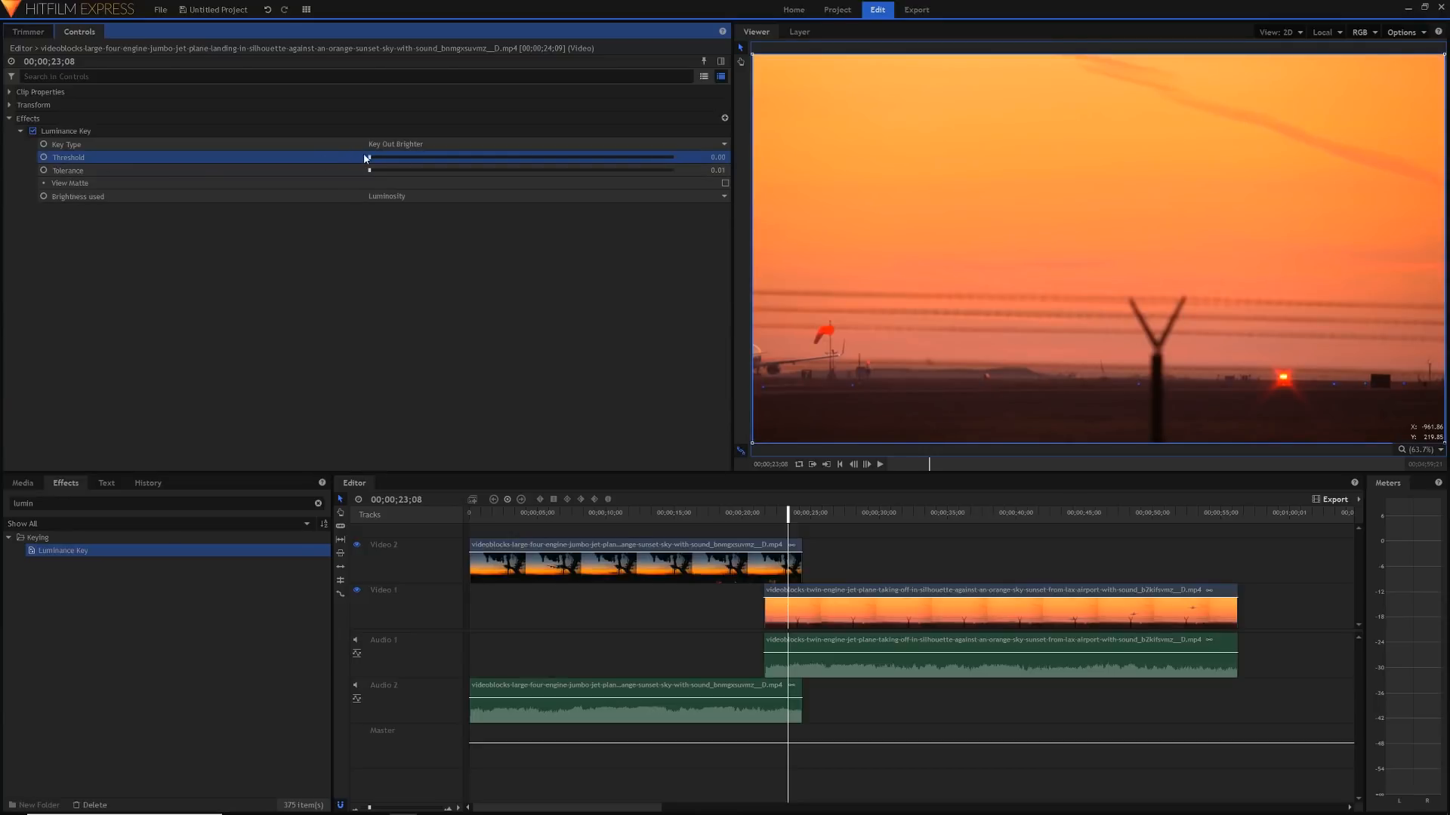
drag(368, 157, 386, 157)
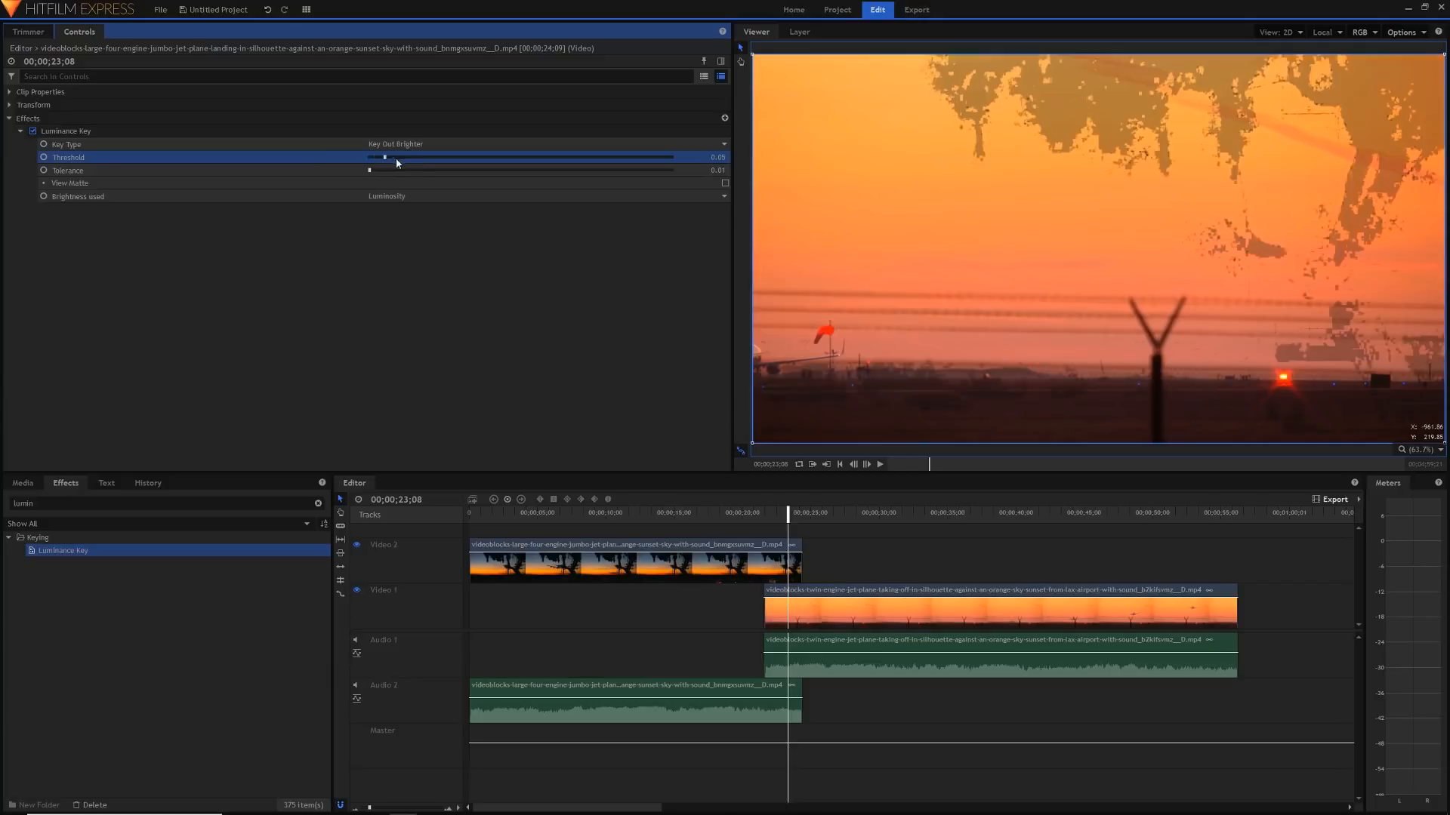
drag(384, 156, 671, 157)
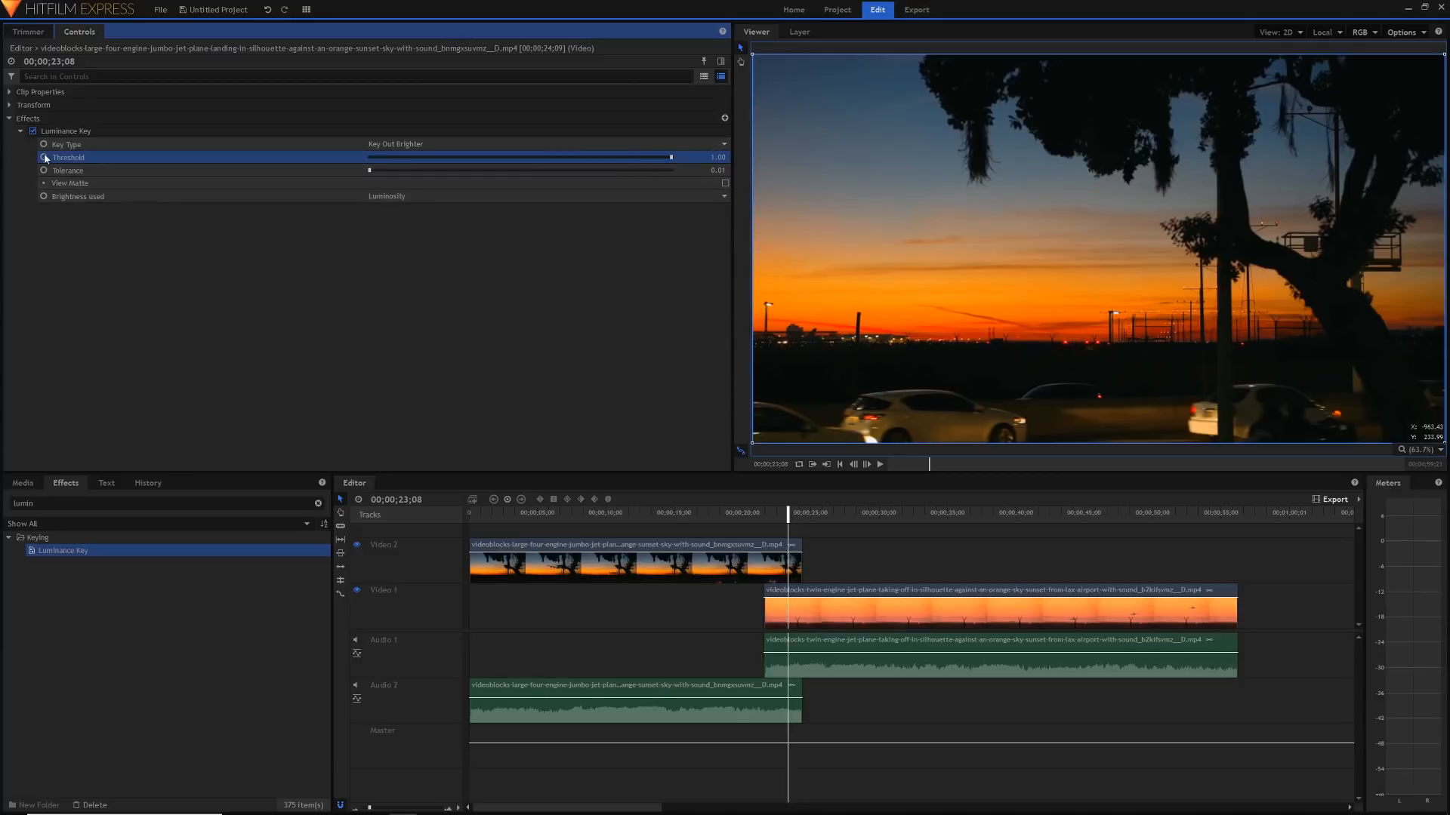
mouse_move(67, 157)
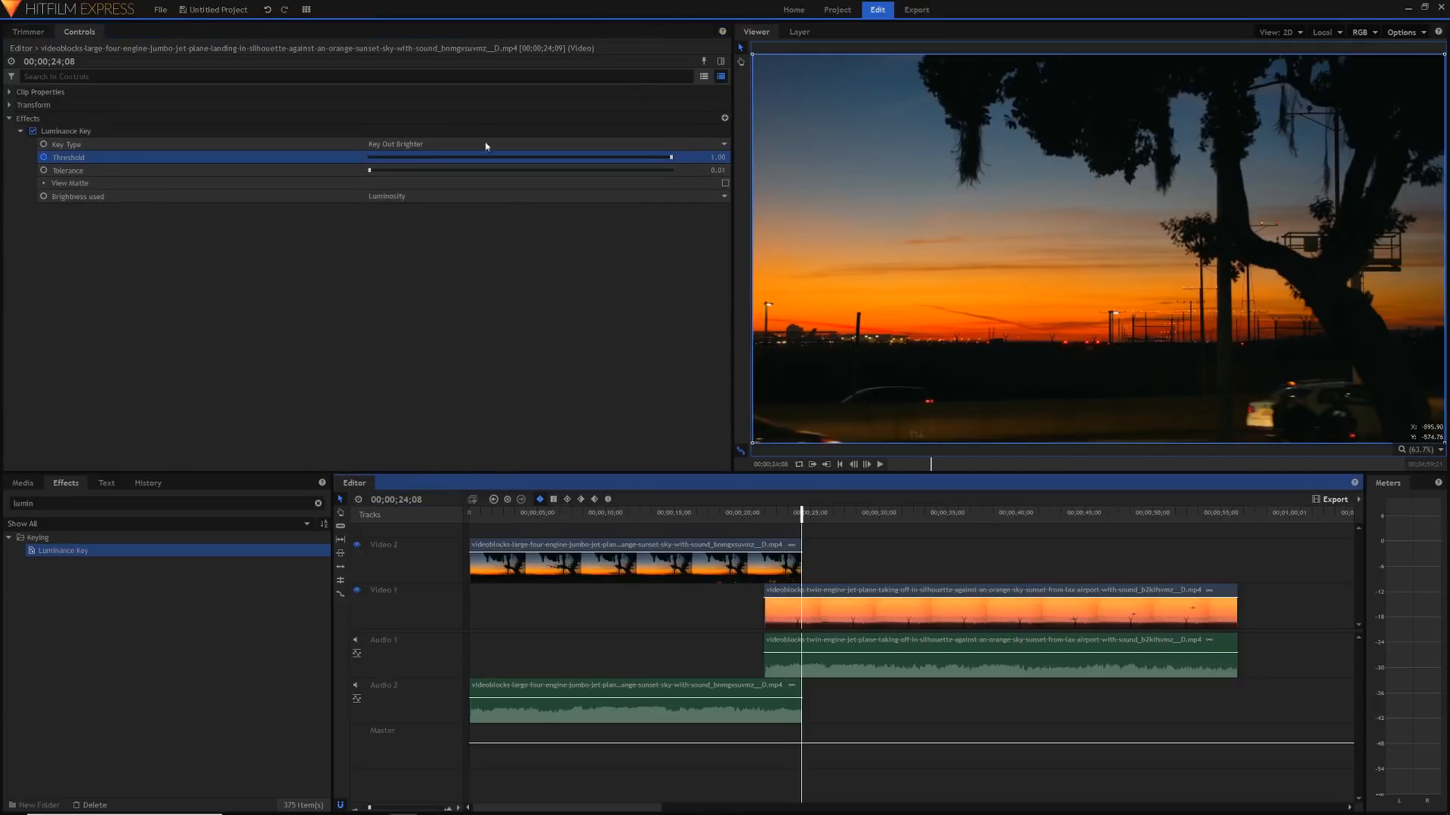
- Keyframe the Threshold at 0.00 at the silhouette clip's end, revealing the plane shot
drag(673, 157, 587, 158)
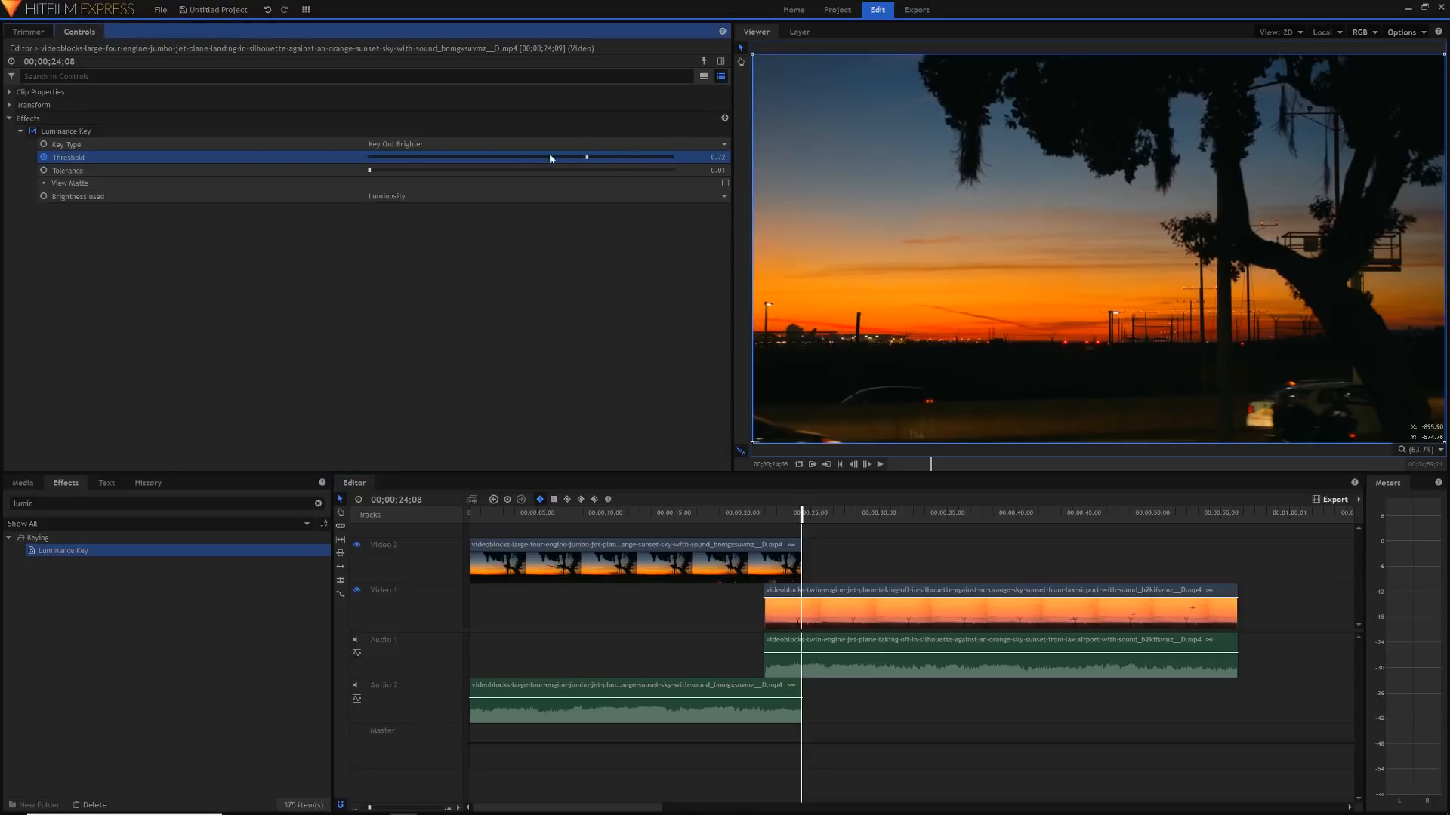
drag(586, 157, 370, 157)
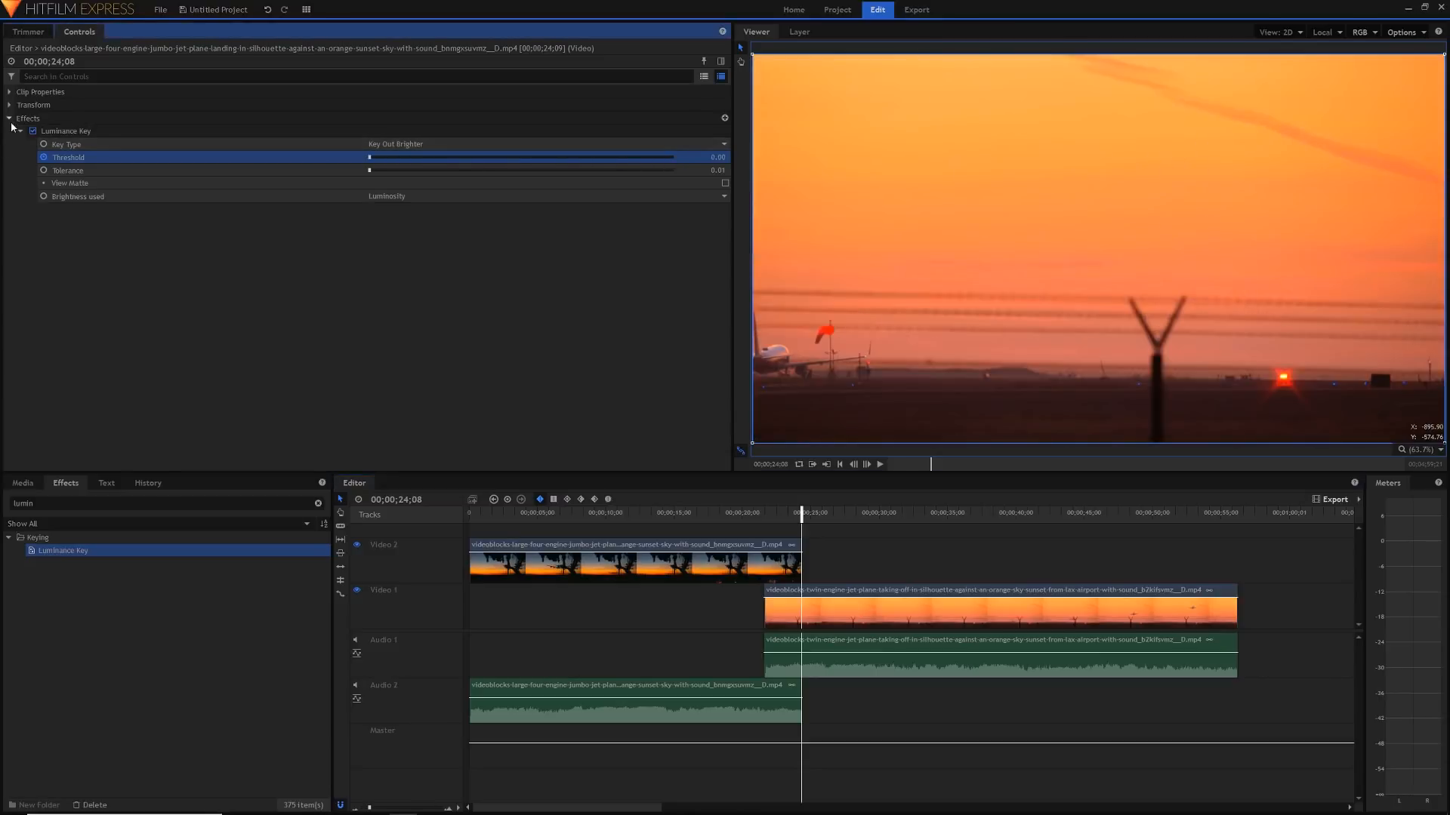
mouse_move(636, 153)
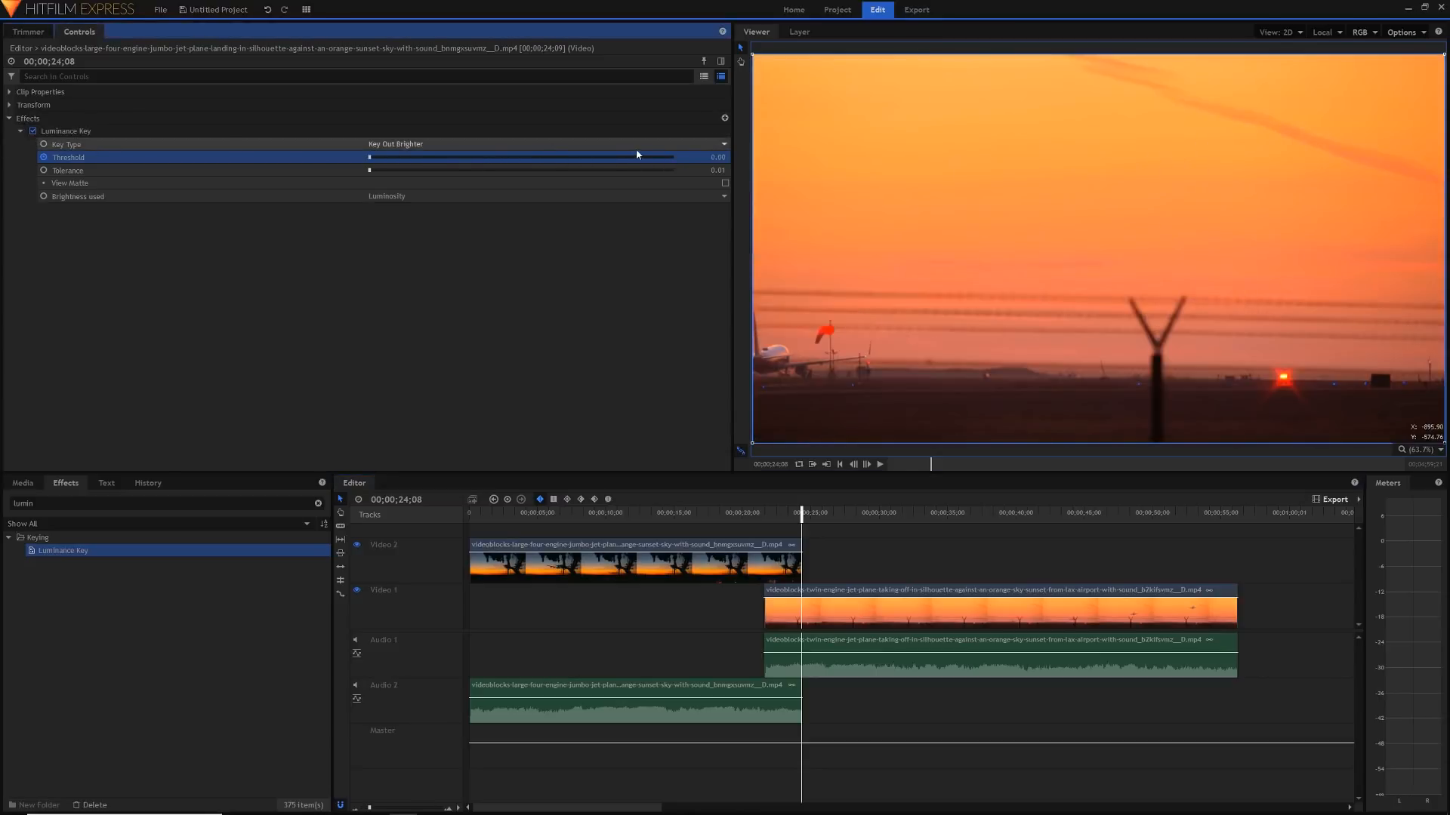
mouse_move(707, 169)
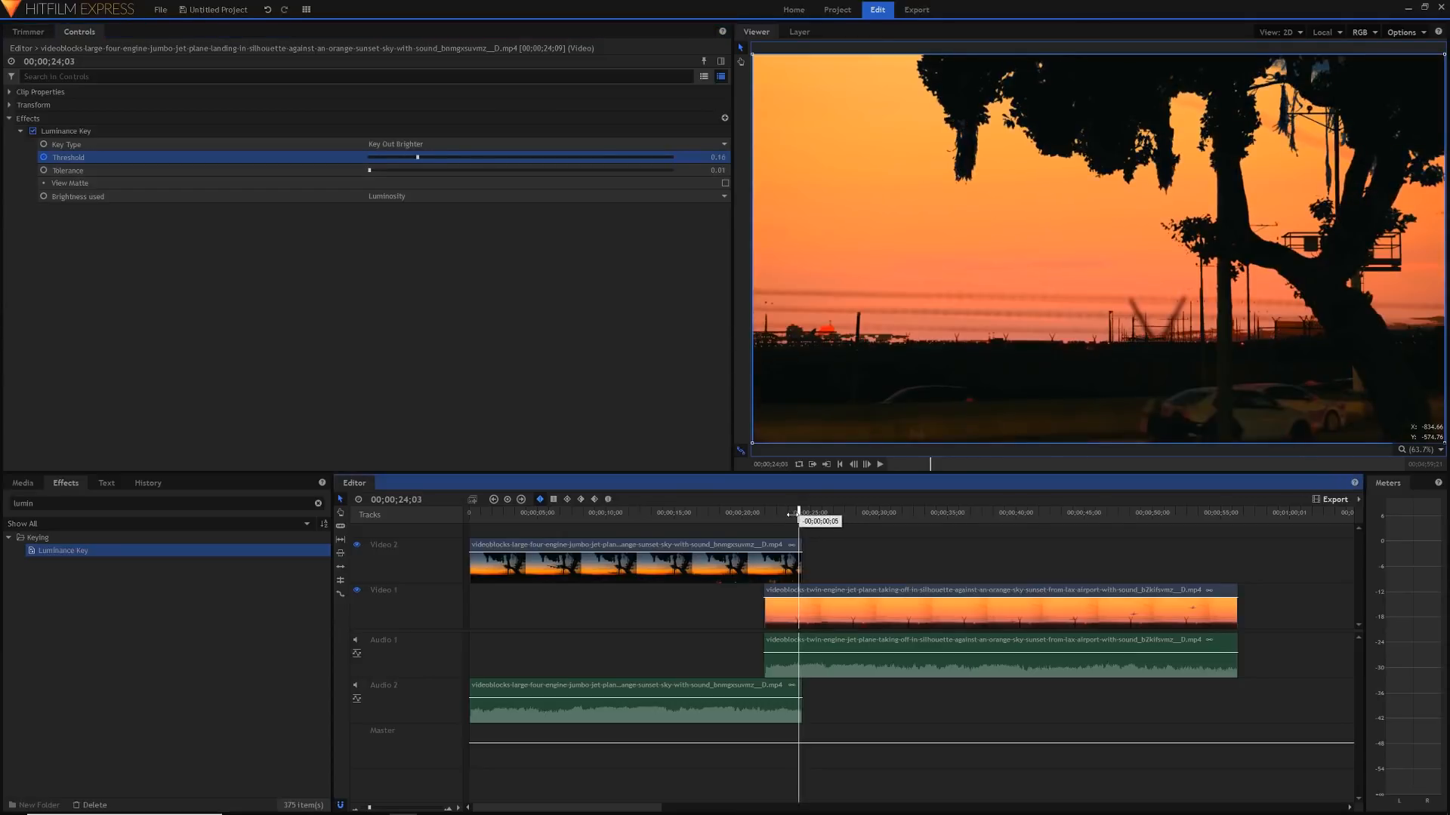
- Preview mid-transition and set the Luminance Key Tolerance to 0.06
drag(417, 156, 468, 156)
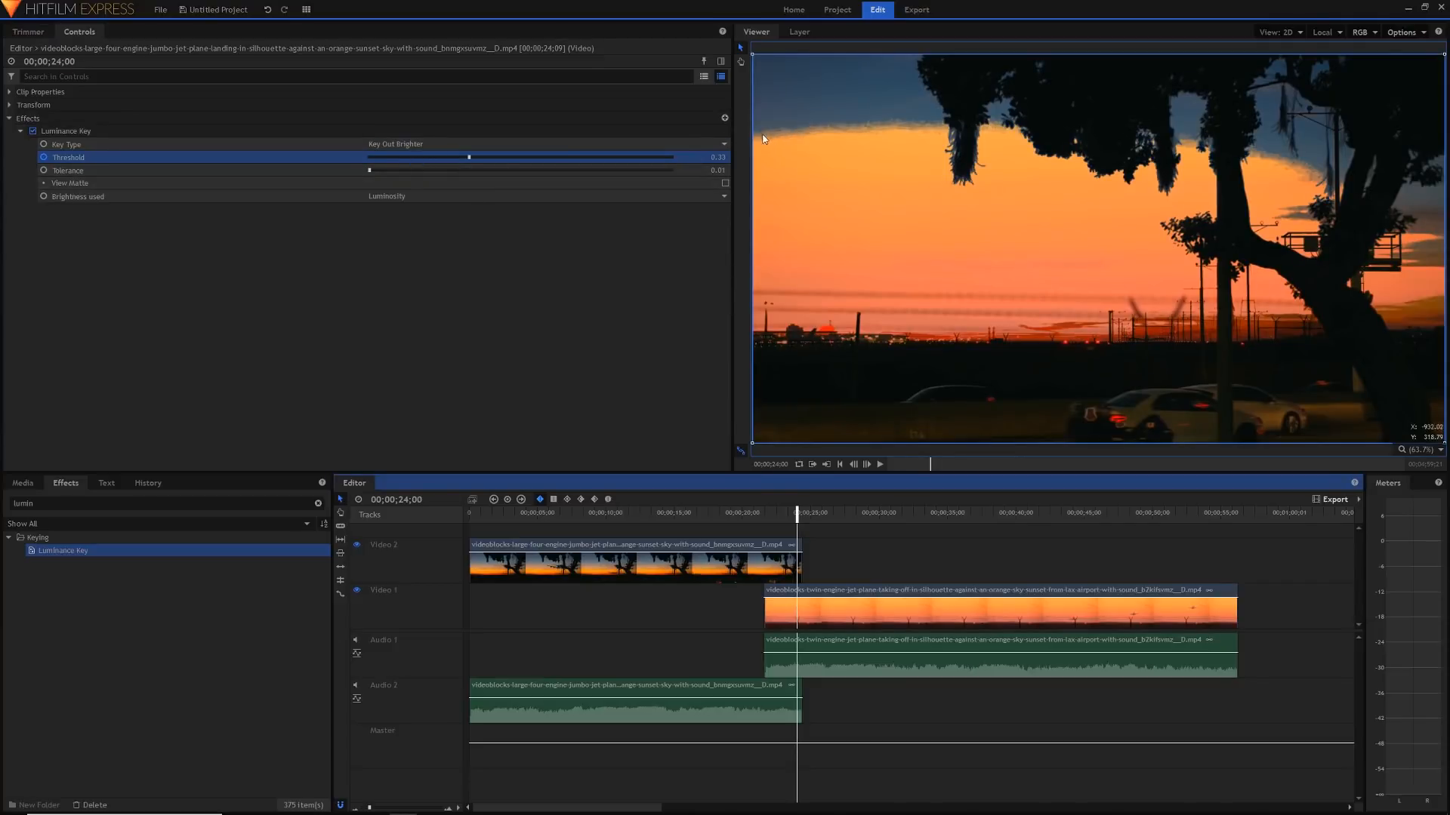
mouse_move(829, 157)
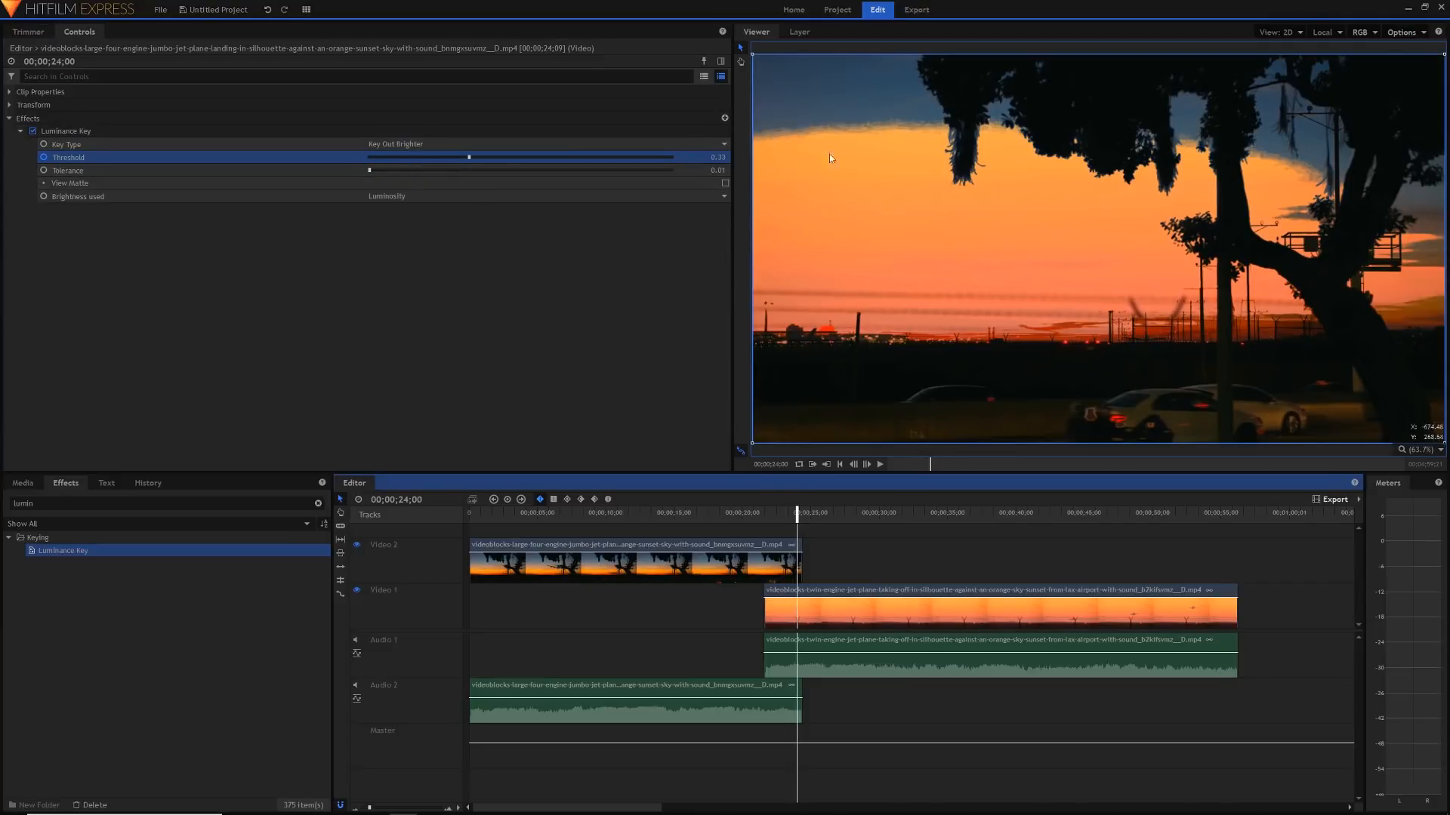
drag(370, 170, 453, 170)
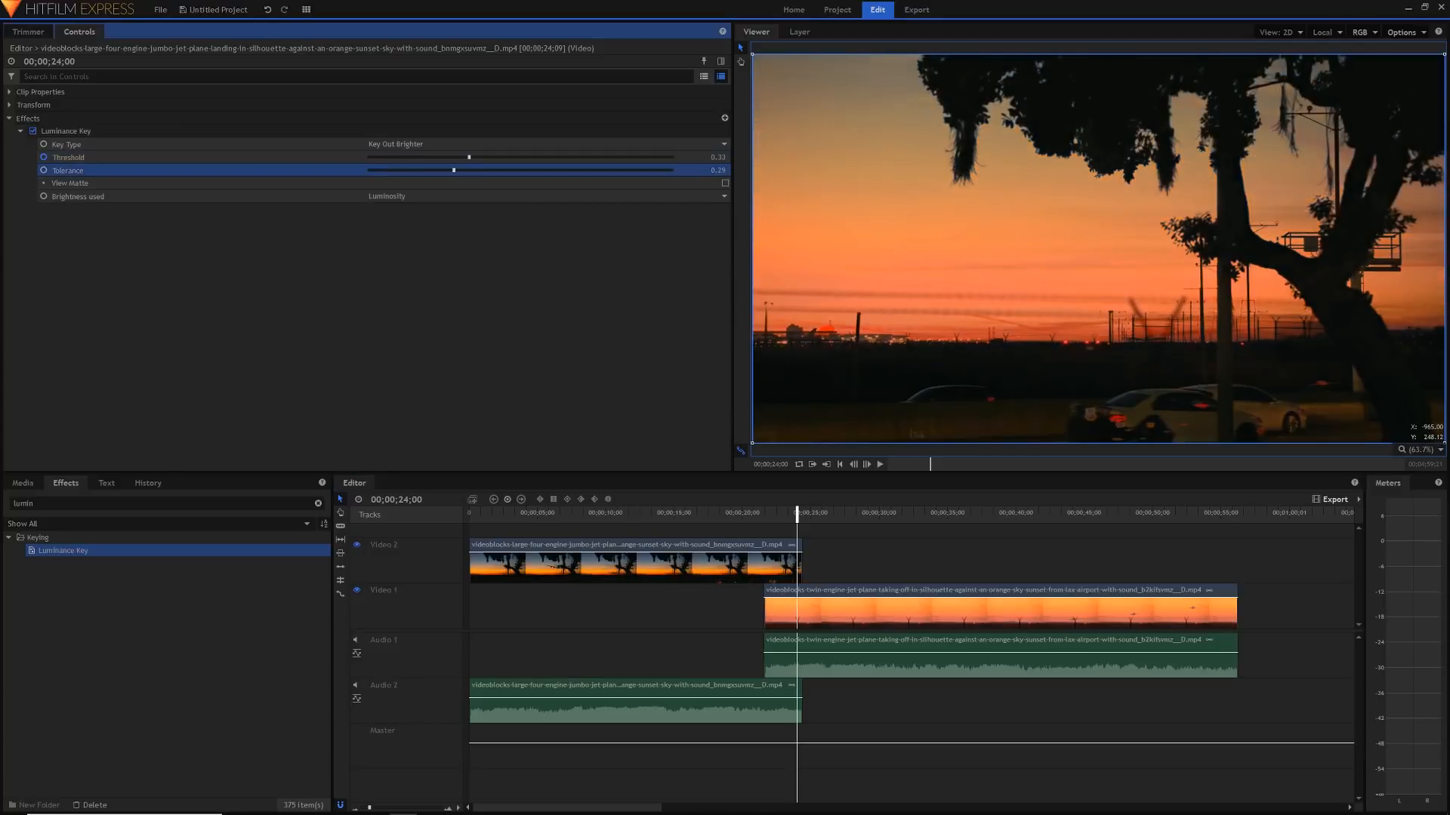
drag(453, 170, 424, 170)
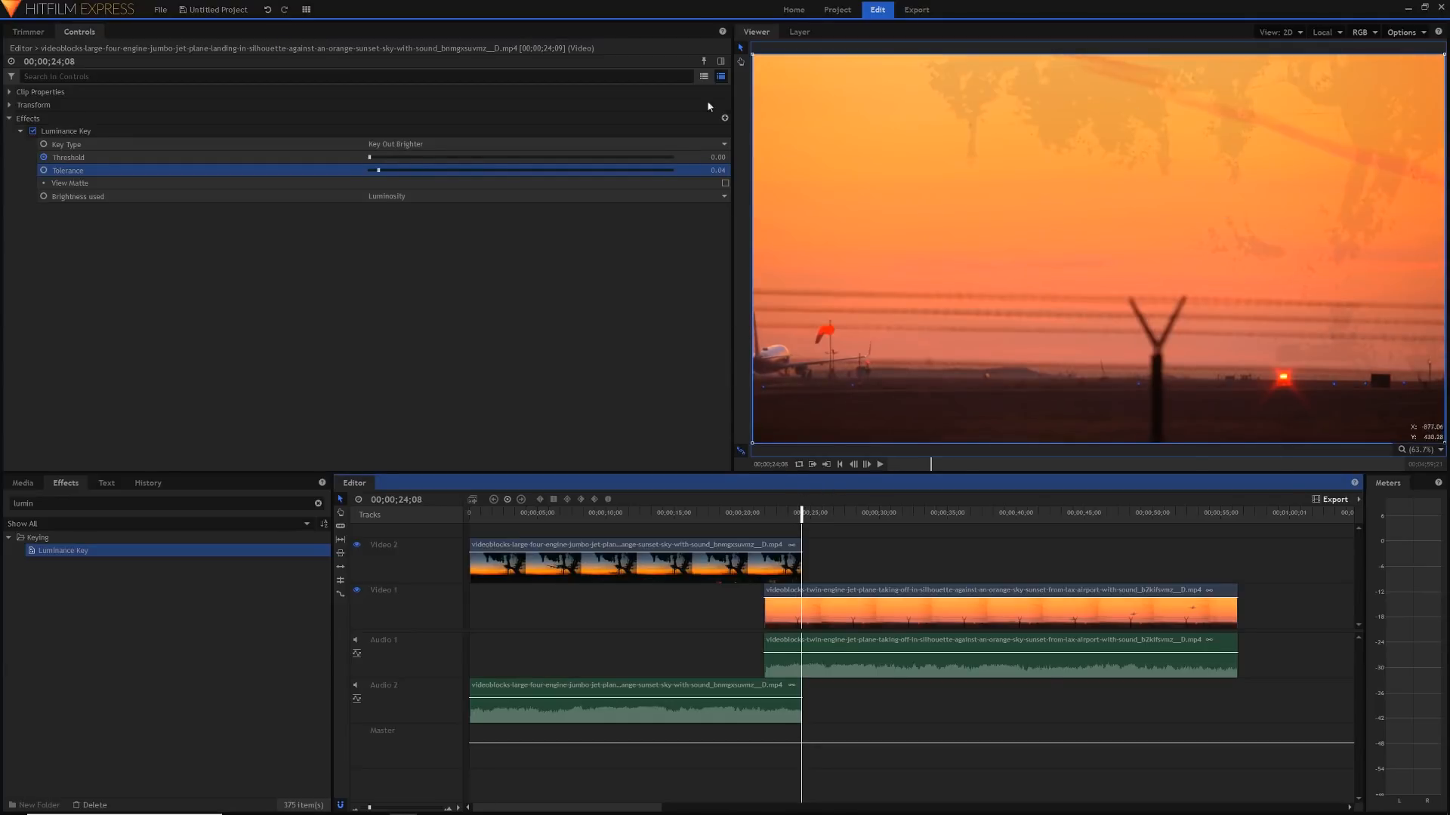
drag(377, 170, 424, 170)
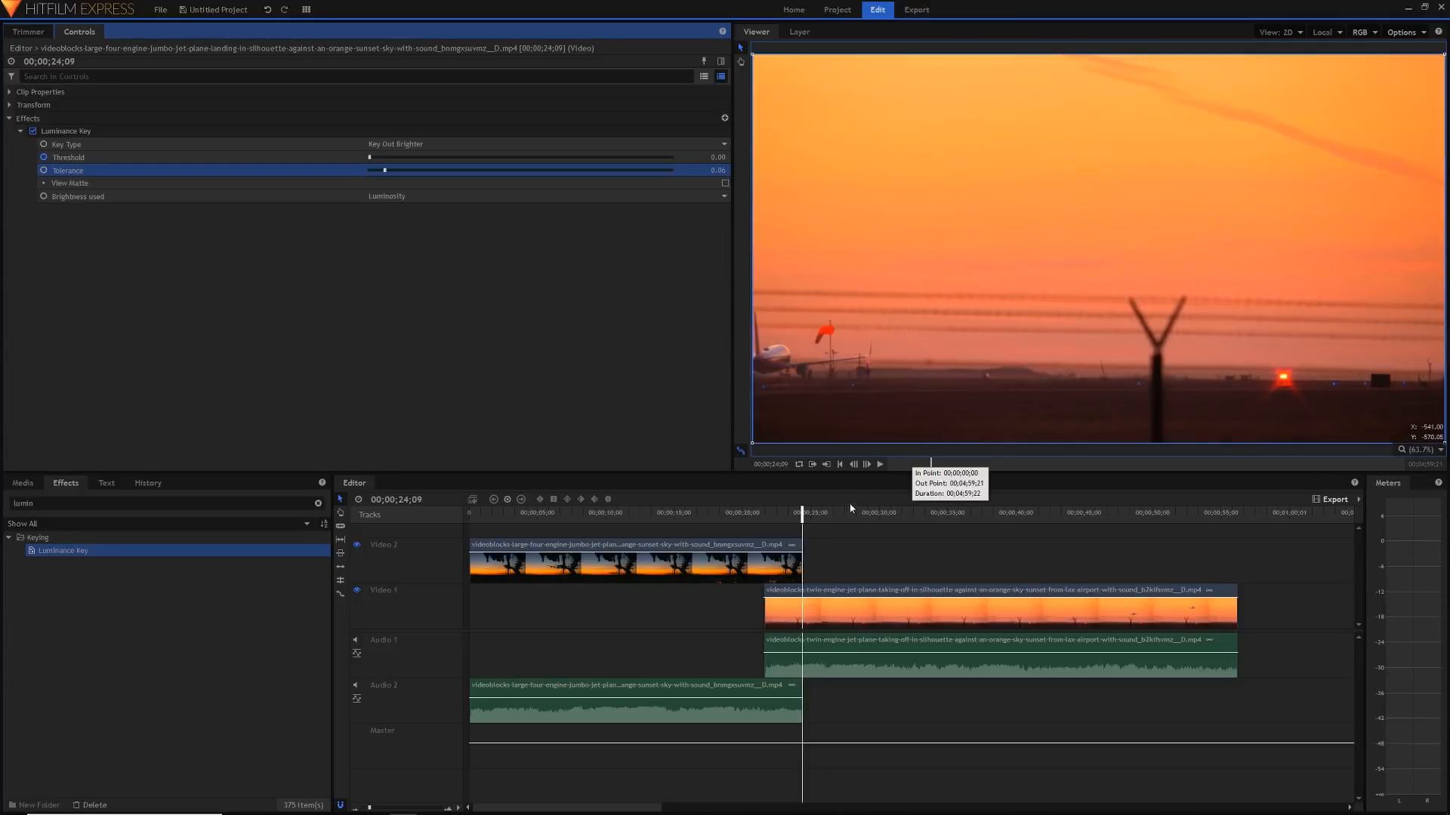
drag(802, 520, 799, 520)
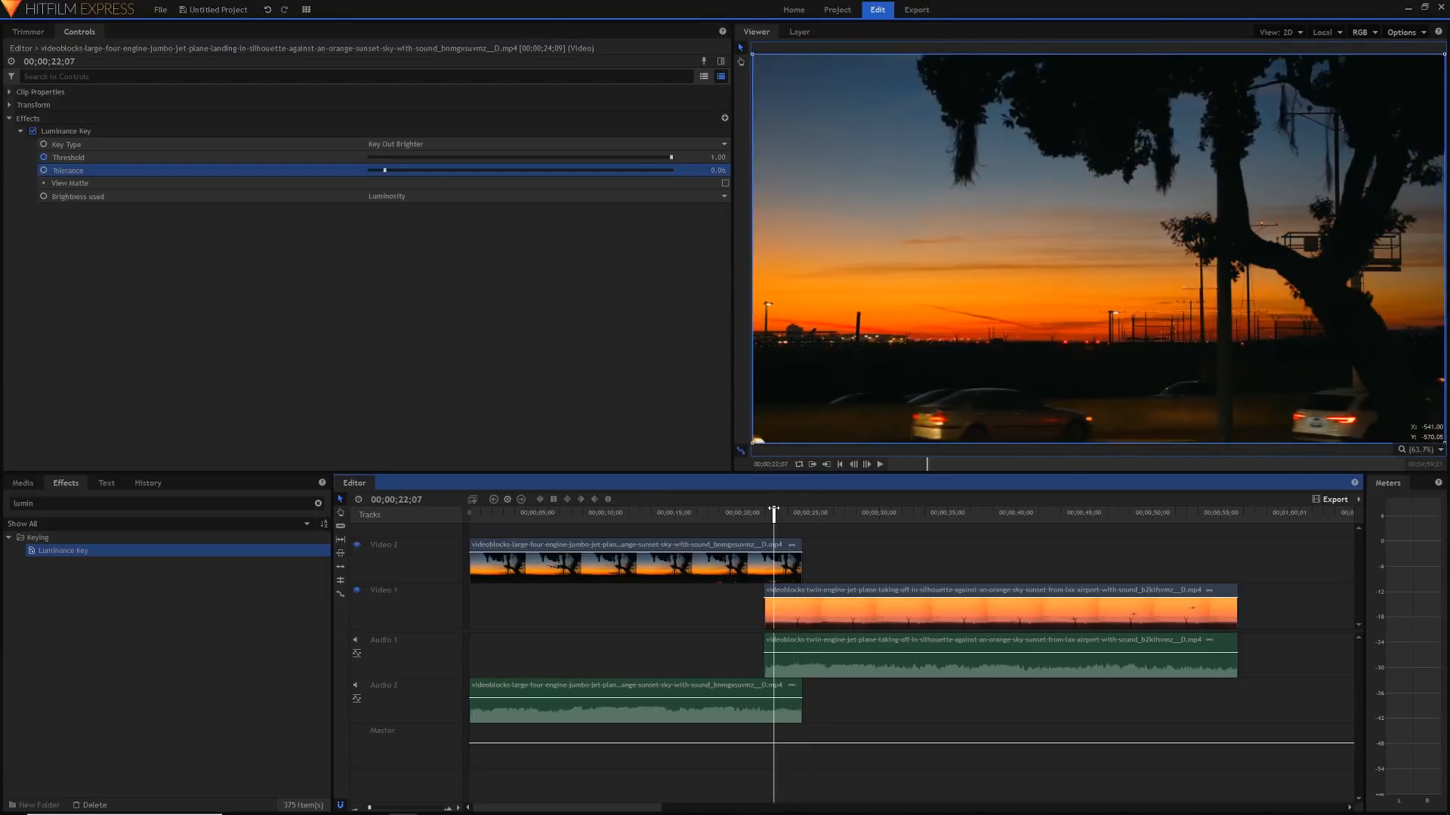
click(878, 464)
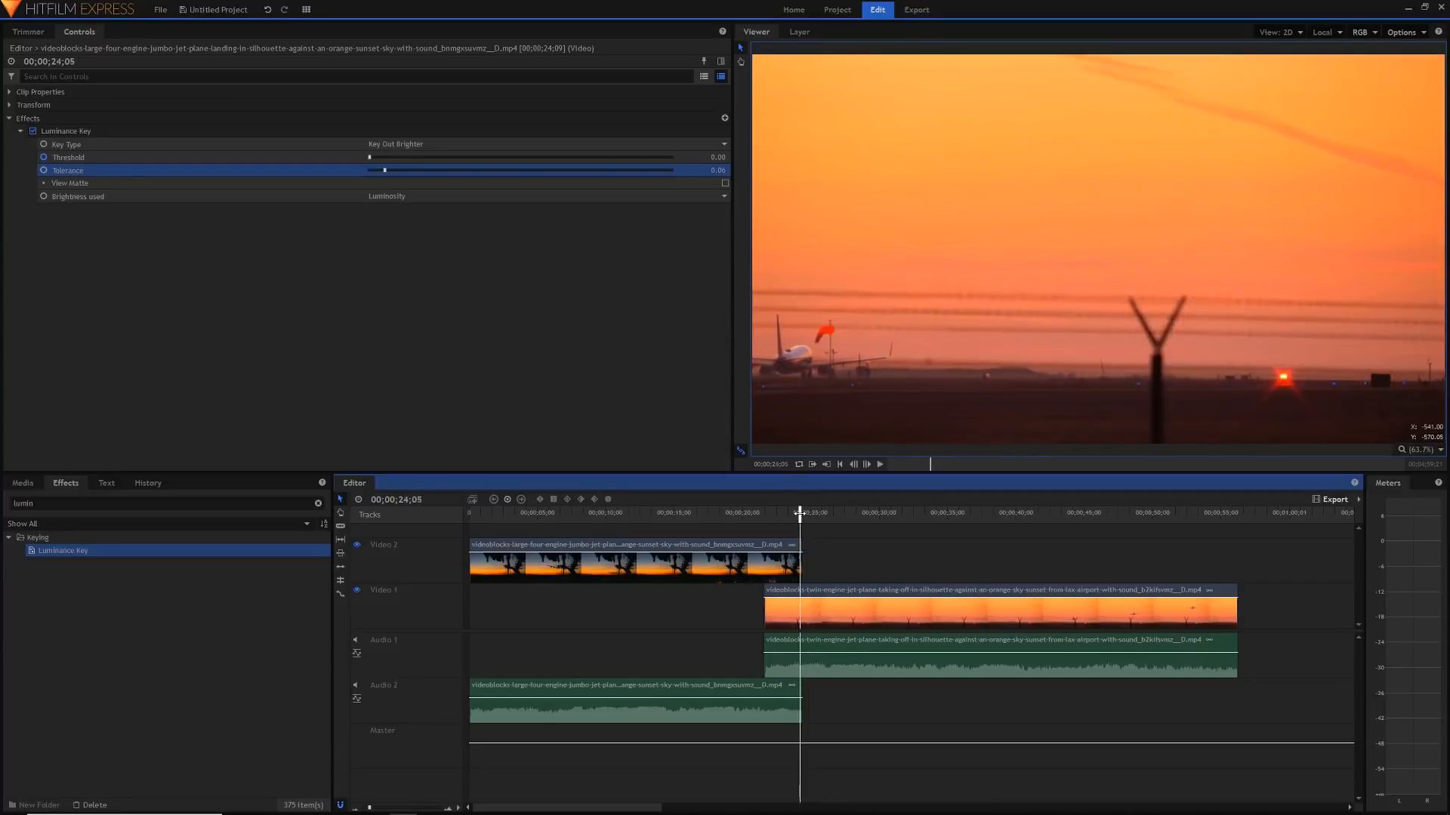
drag(370, 157, 403, 157)
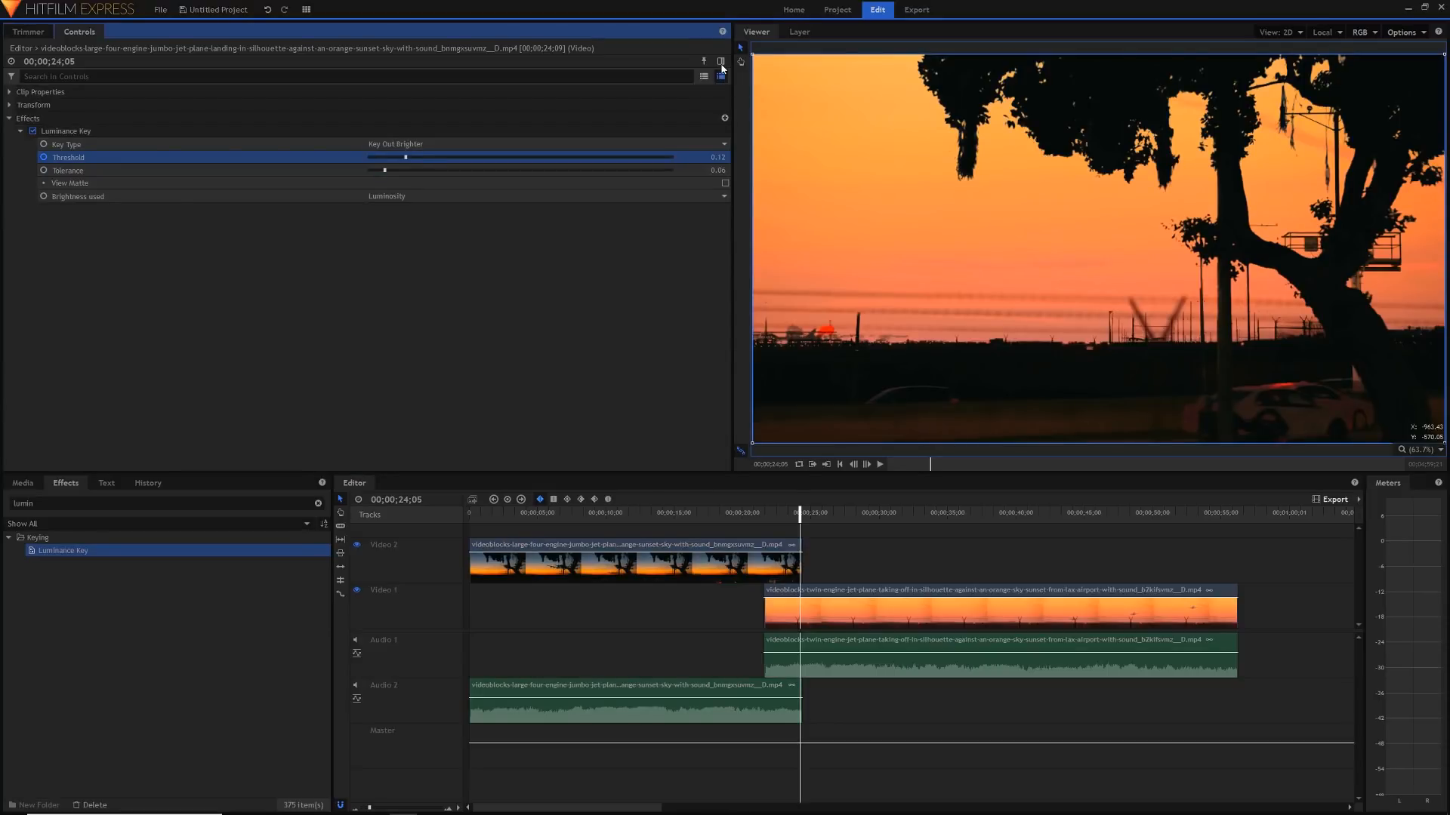
- Turn on the Controls panel keyframe timeline to show both Threshold keyframes
click(720, 76)
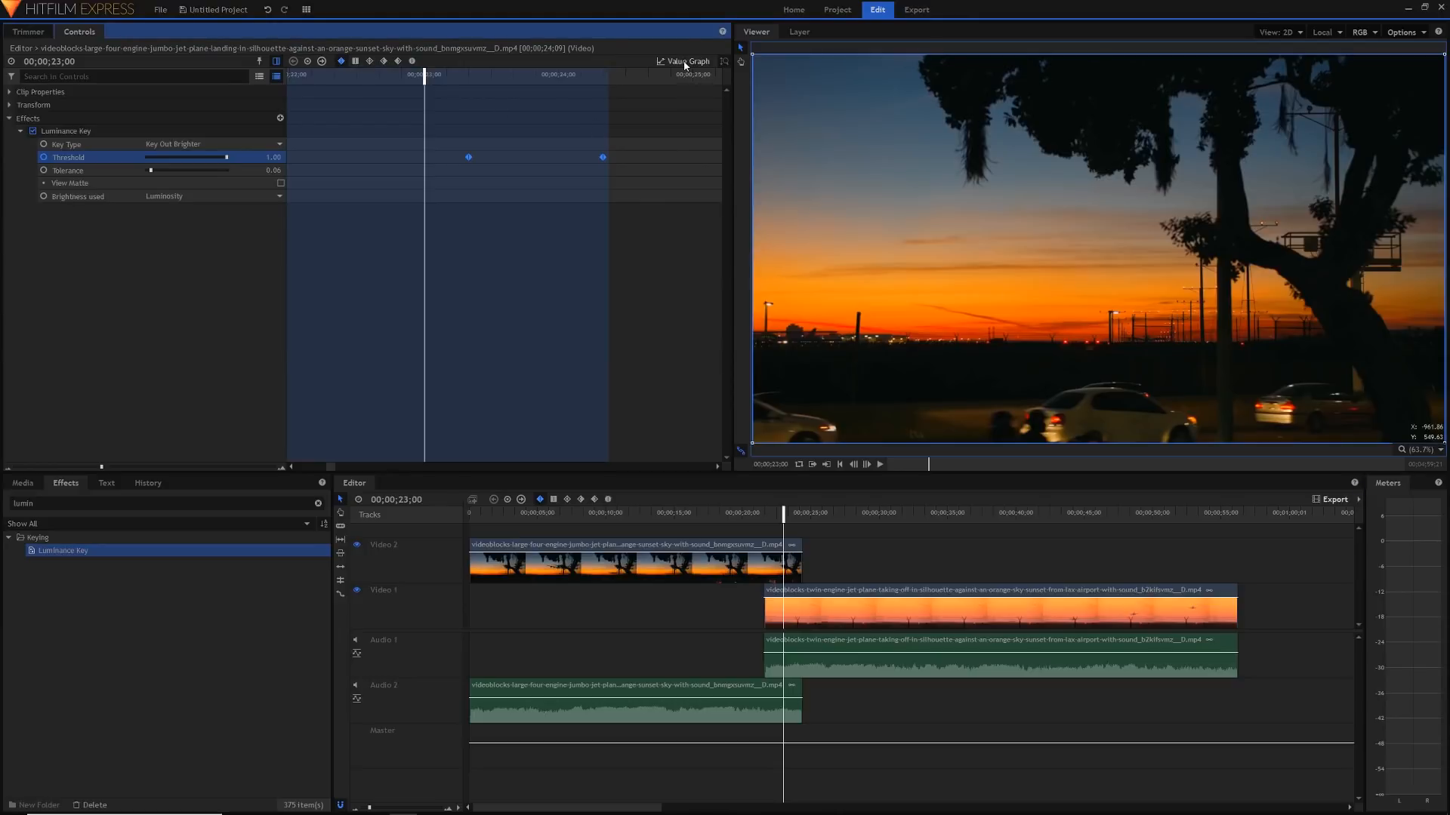
- Switch the keyframe view to the Threshold value graph
click(688, 61)
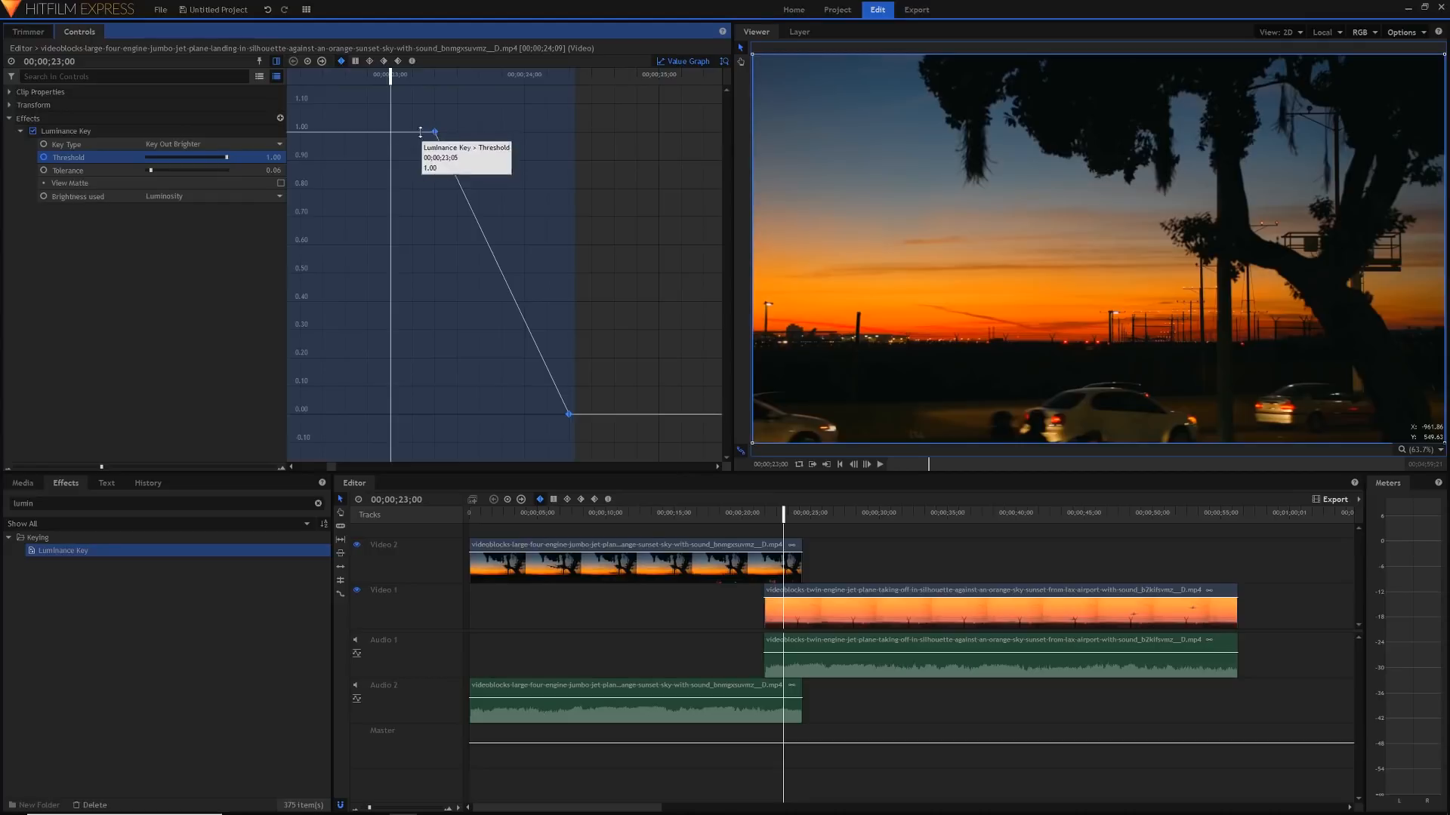
mouse_move(327, 124)
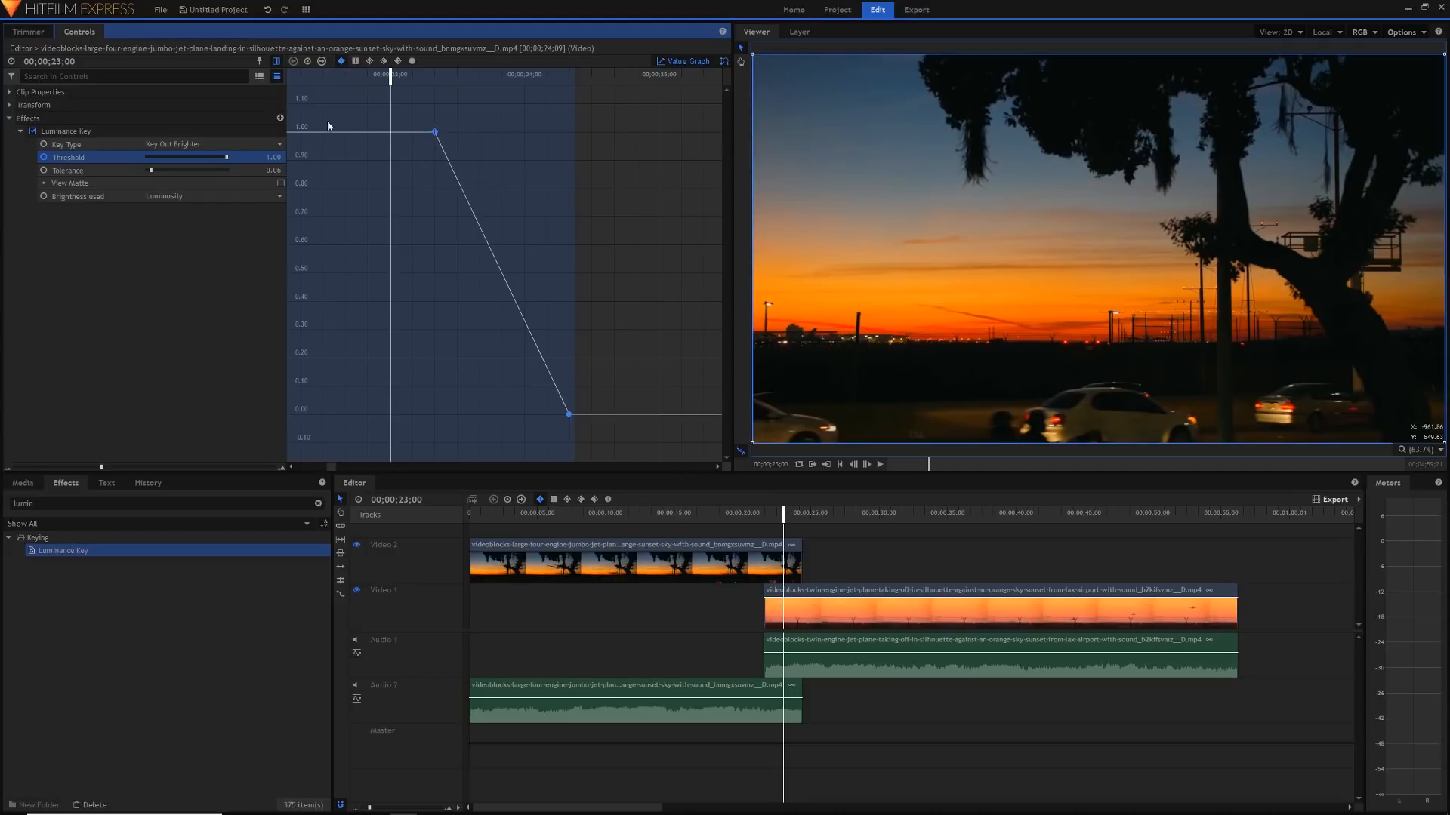
mouse_move(79, 159)
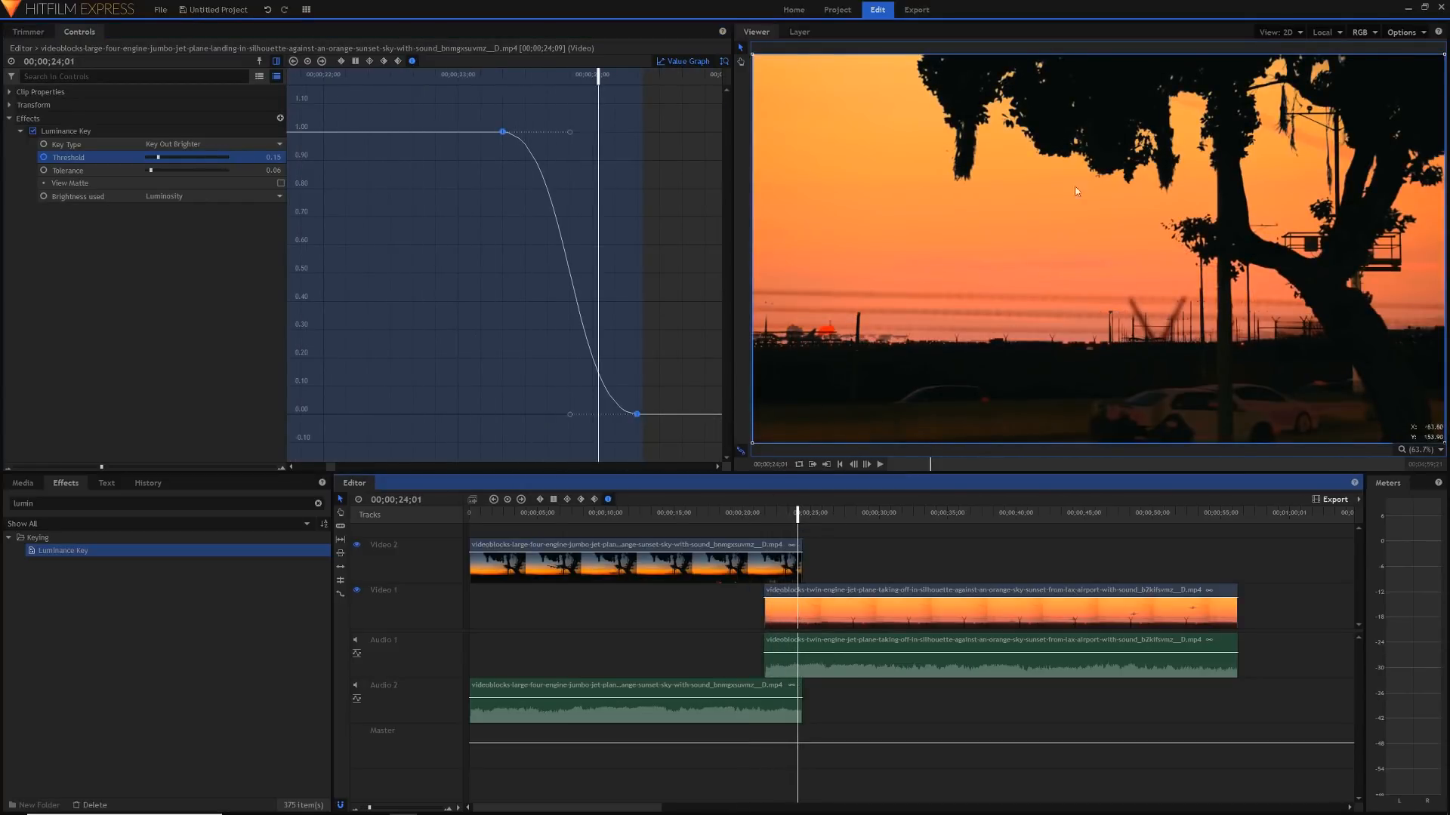
mouse_move(1269, 254)
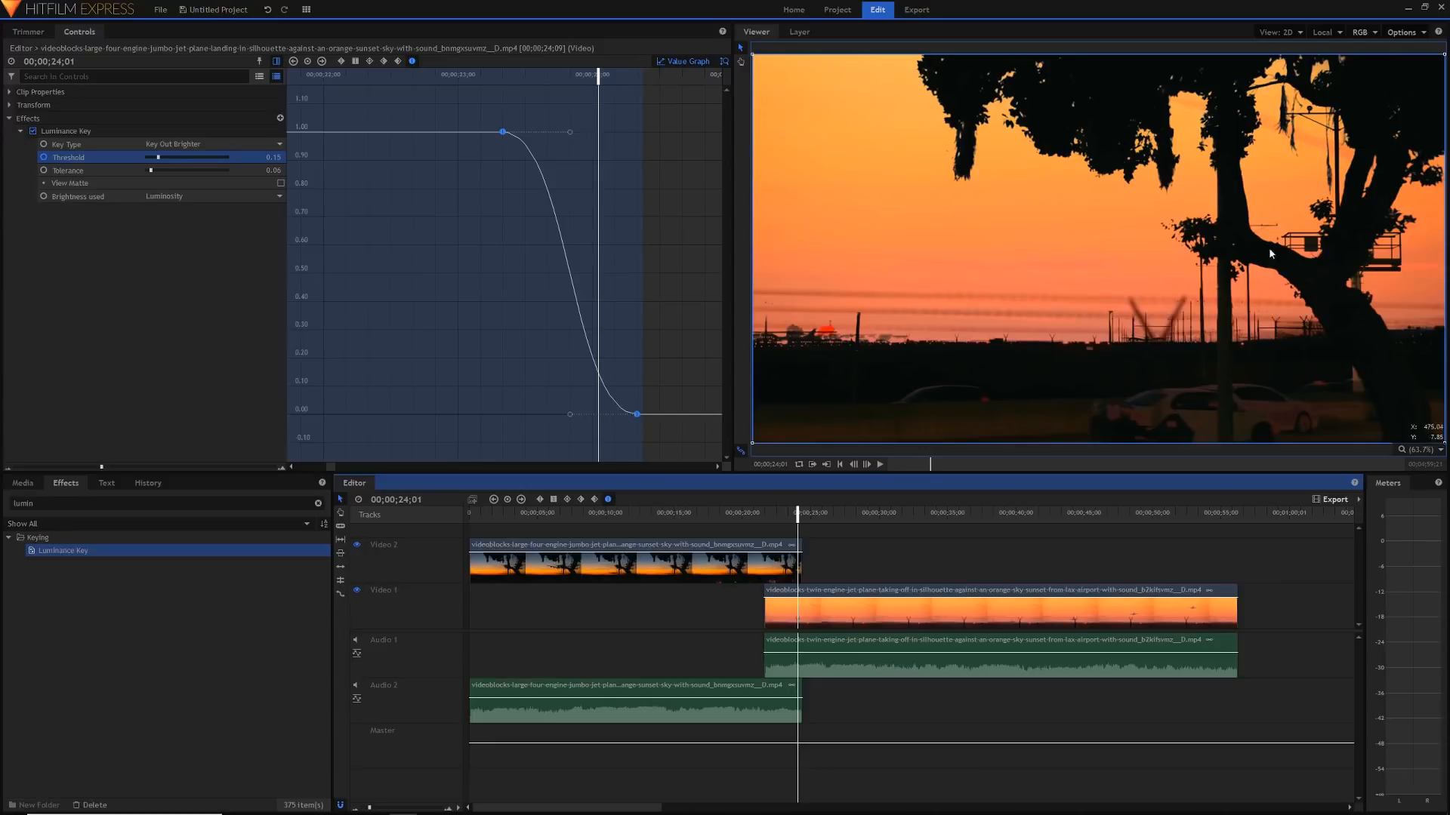
mouse_move(620, 107)
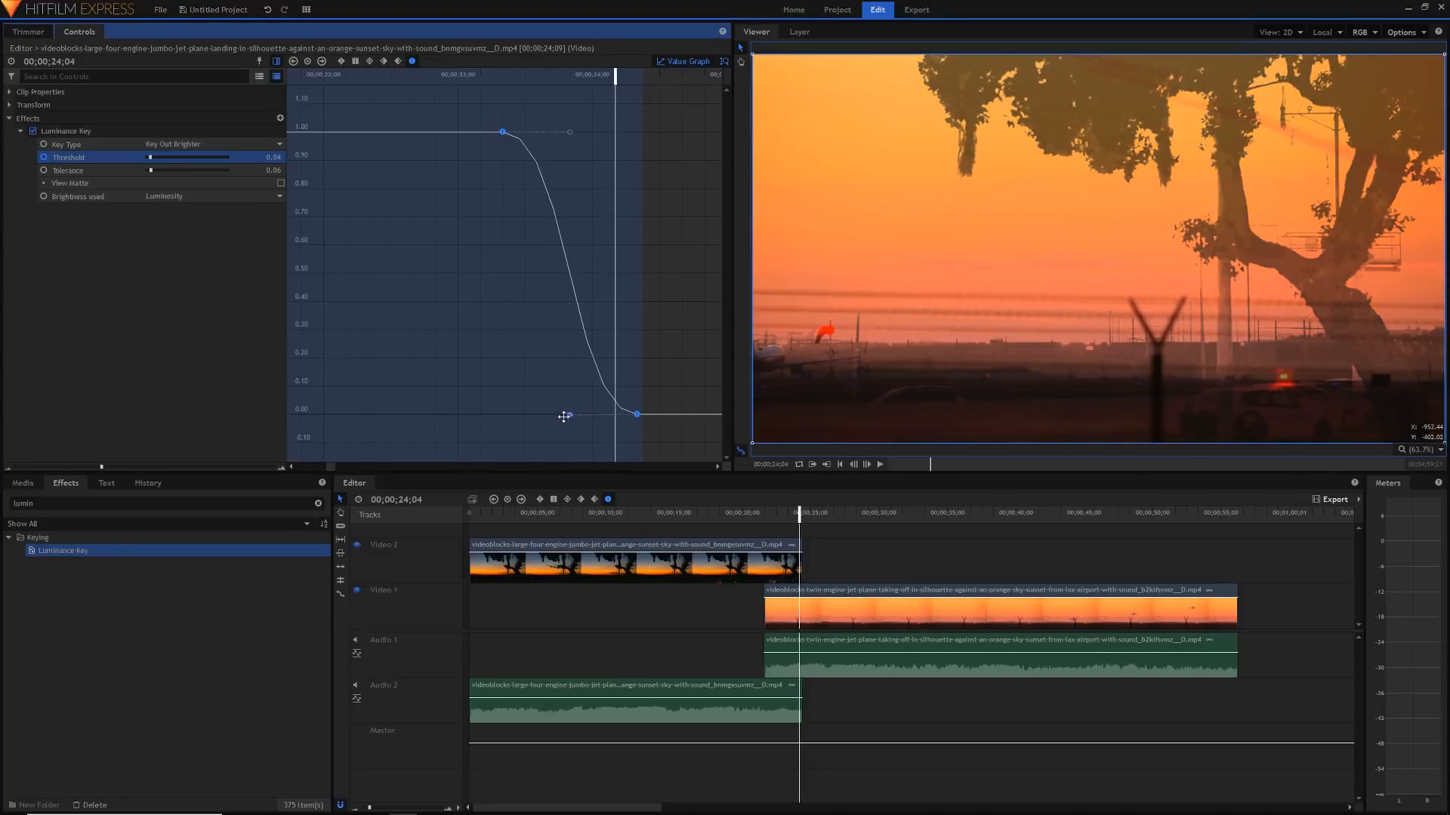
- Drag the last Threshold keyframe's bezier handle left, easing the curve into an S-shape to 0.00
drag(565, 414, 529, 413)
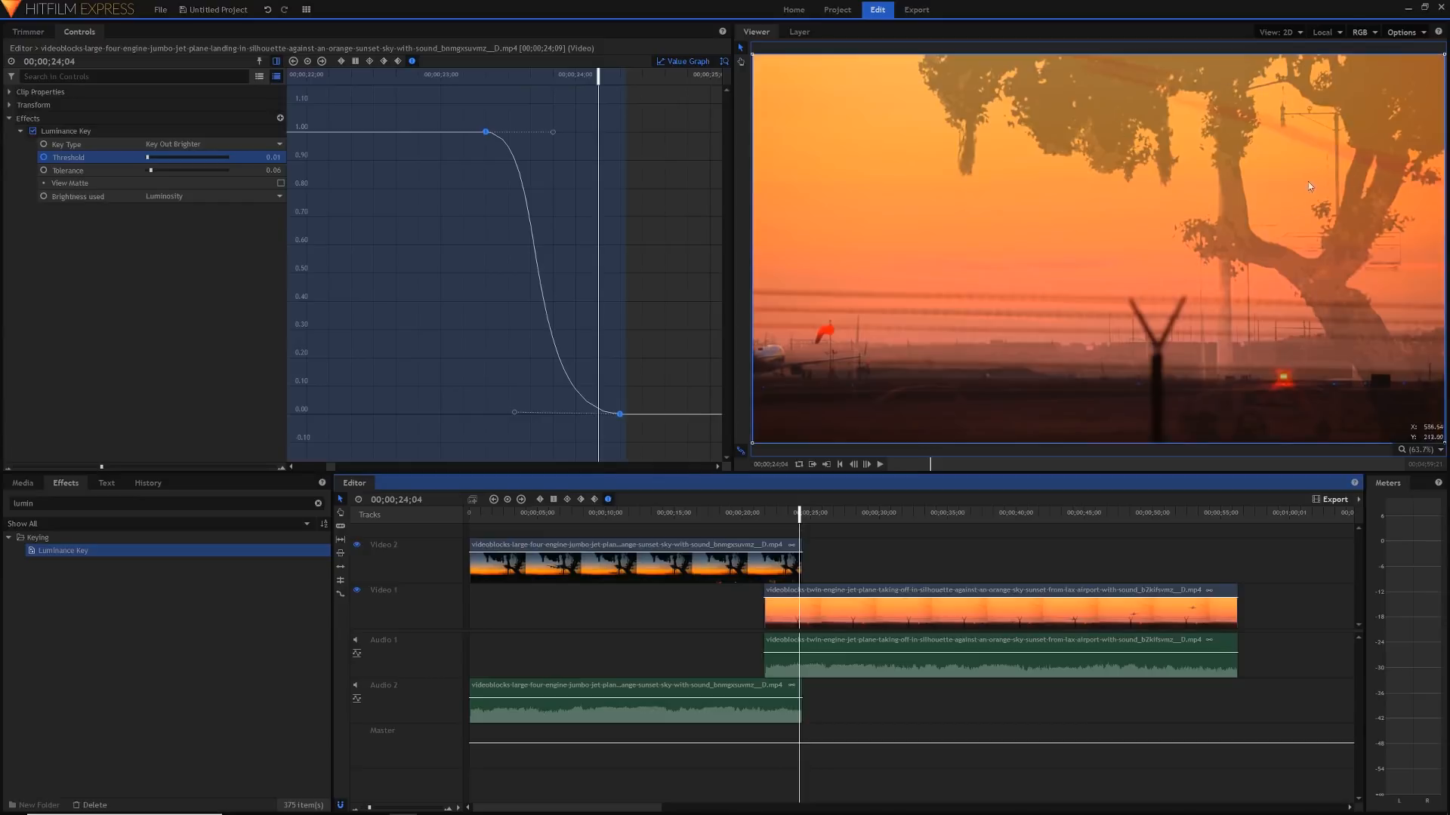
mouse_move(948, 420)
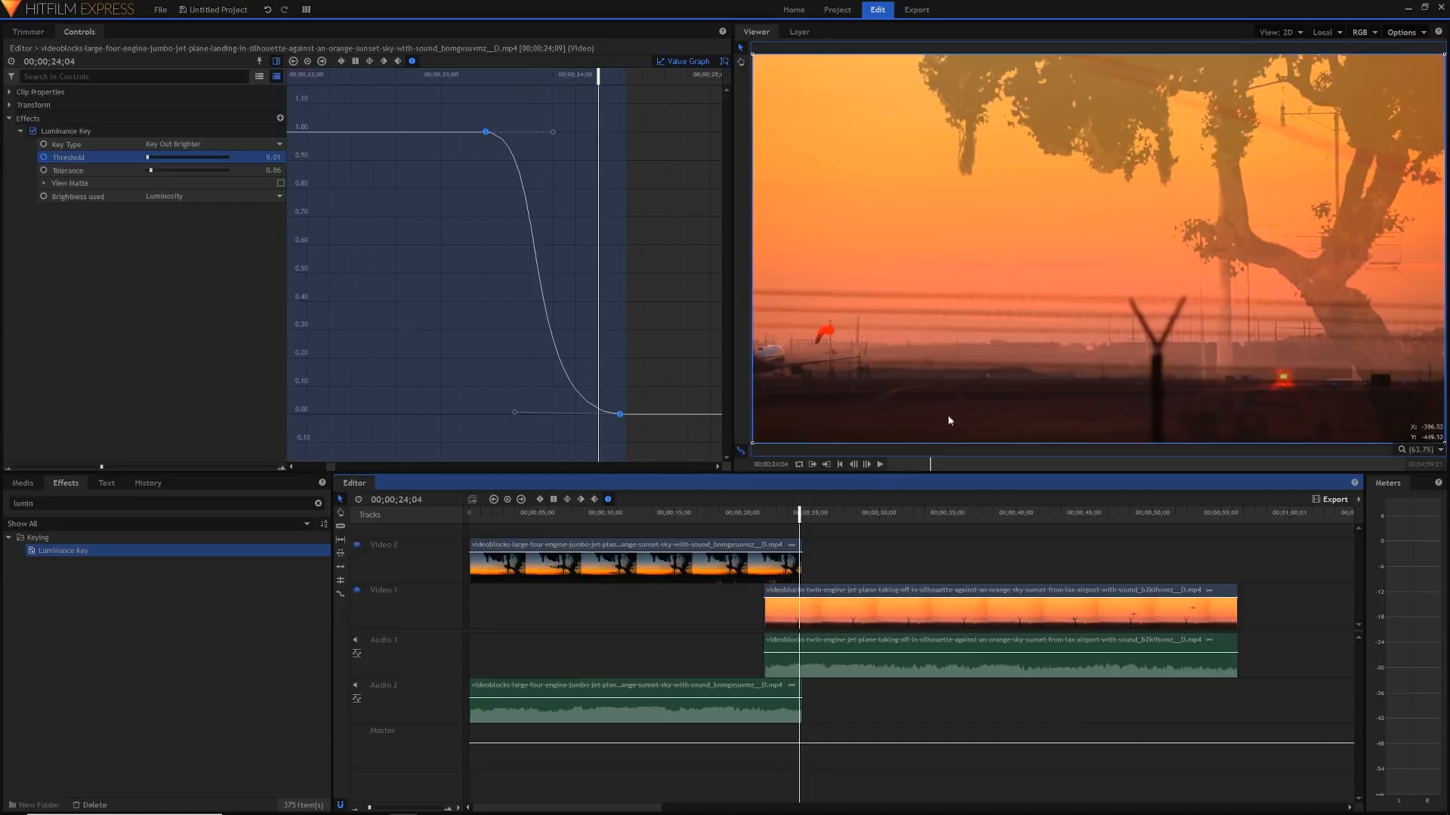
mouse_move(530, 409)
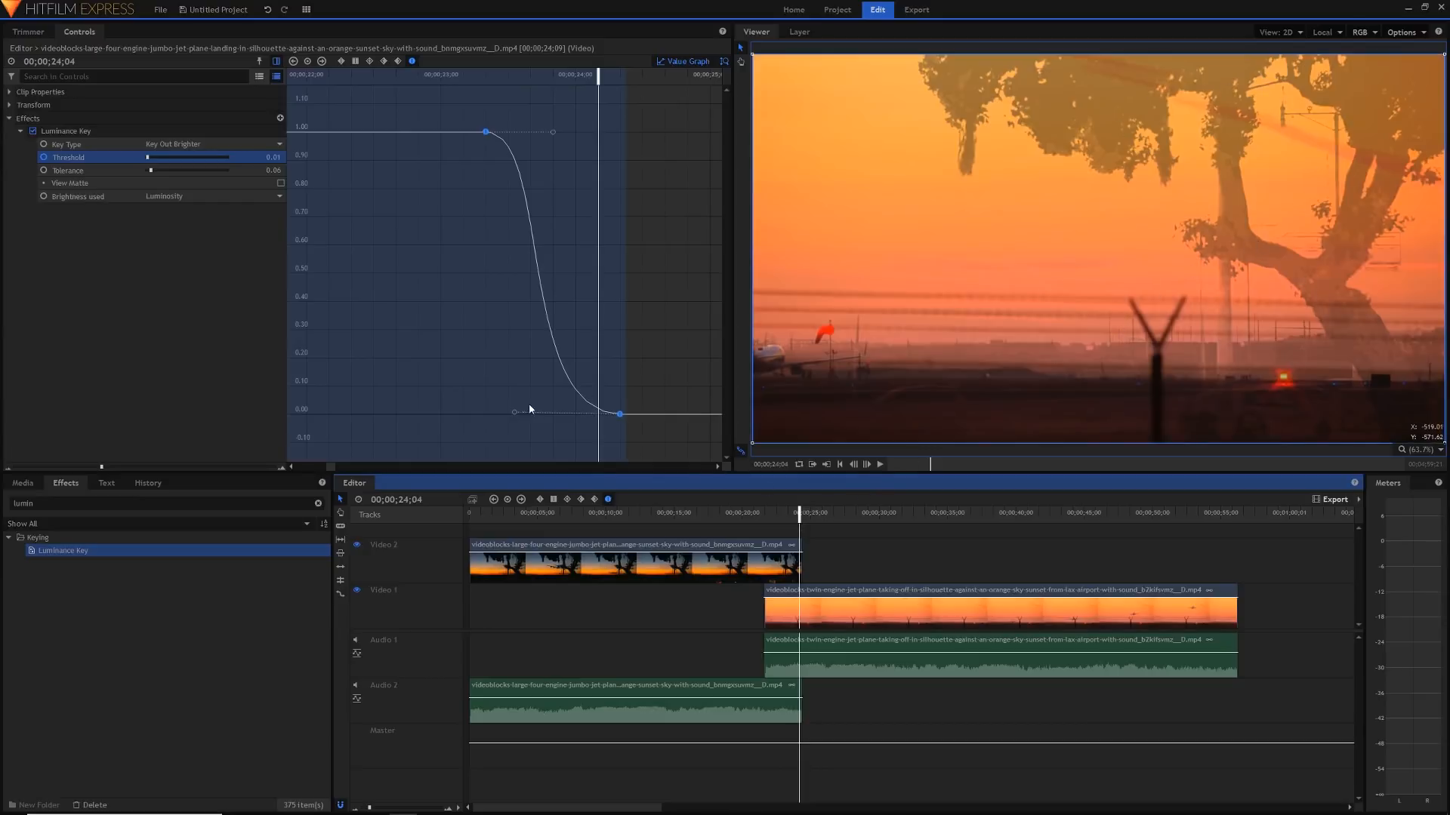
mouse_move(590, 330)
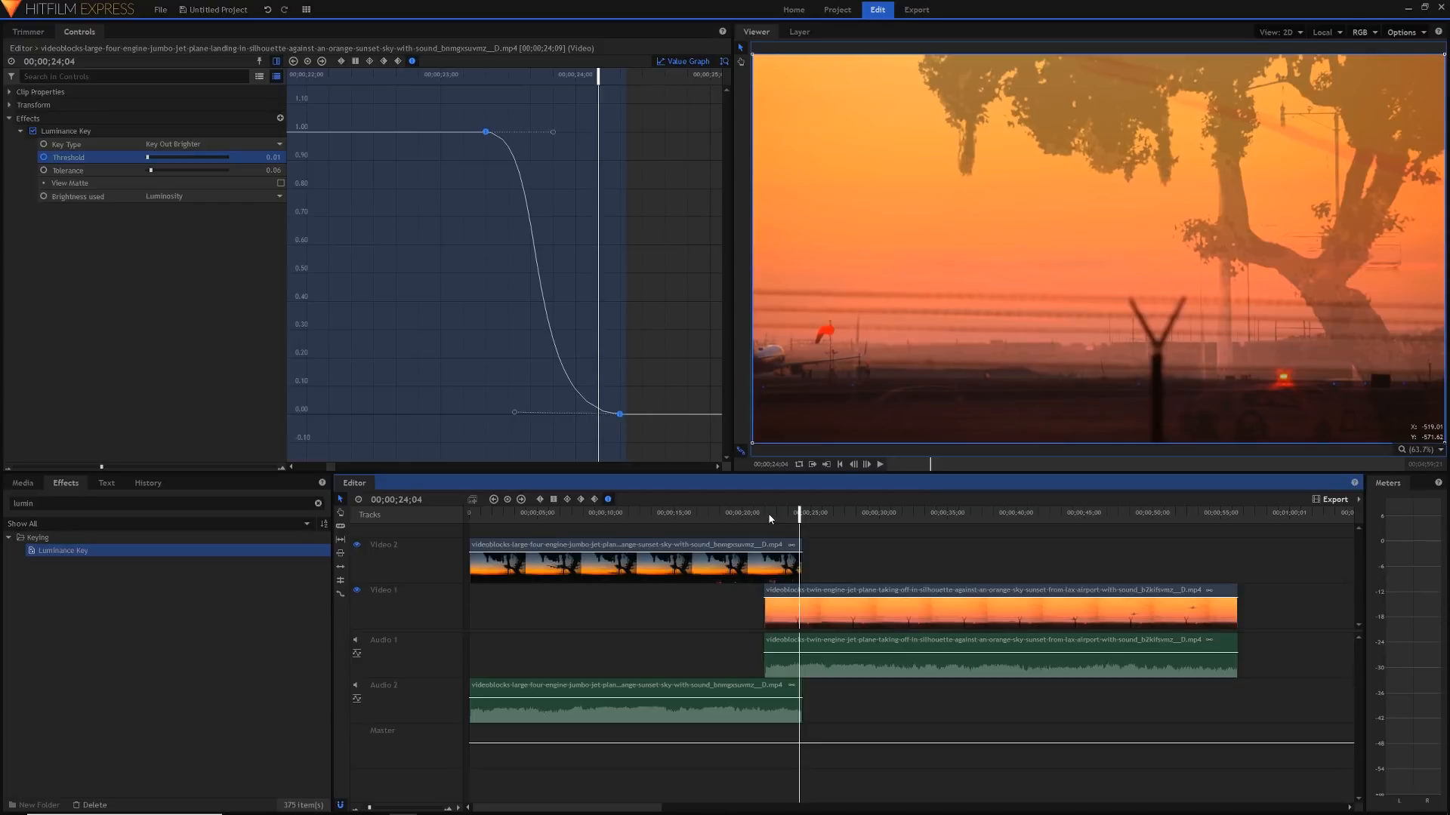
mouse_move(787, 517)
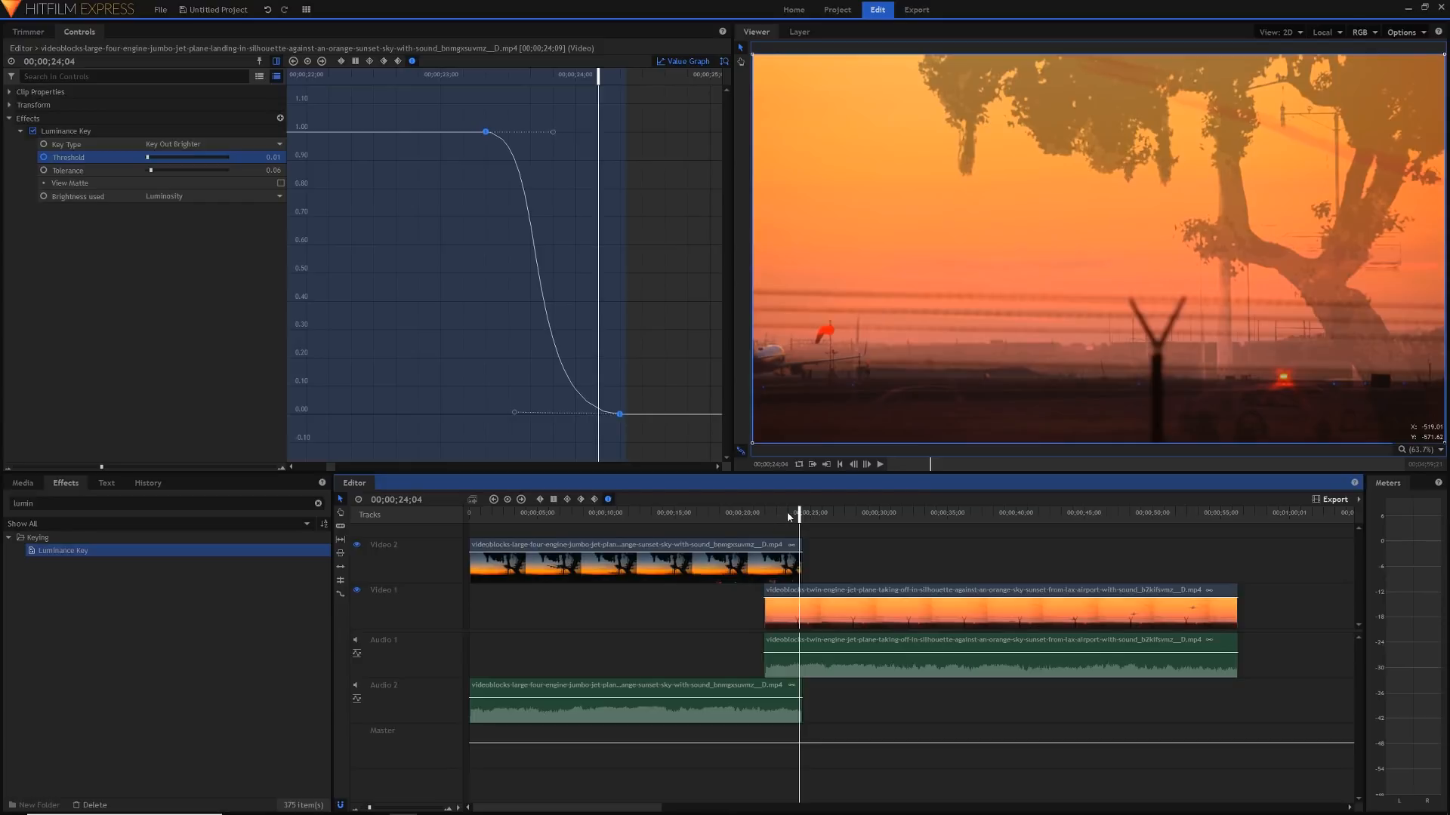